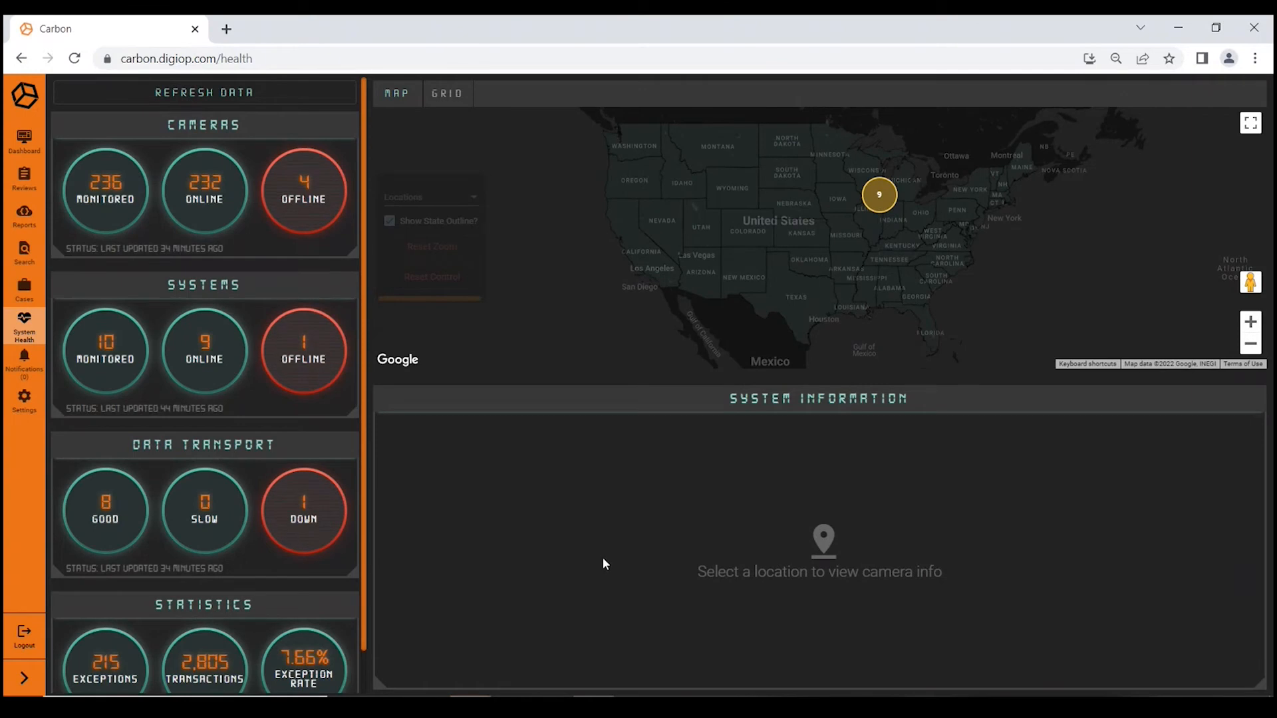
mouse_move(571, 585)
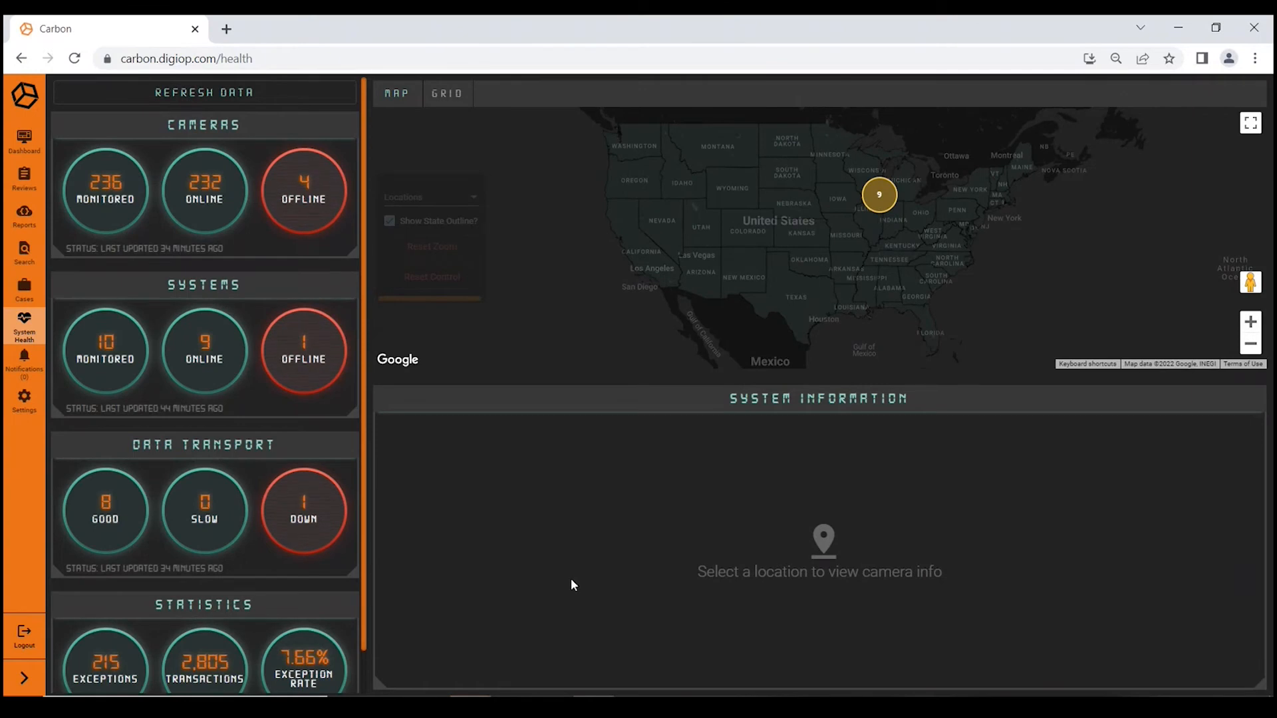
mouse_move(242, 567)
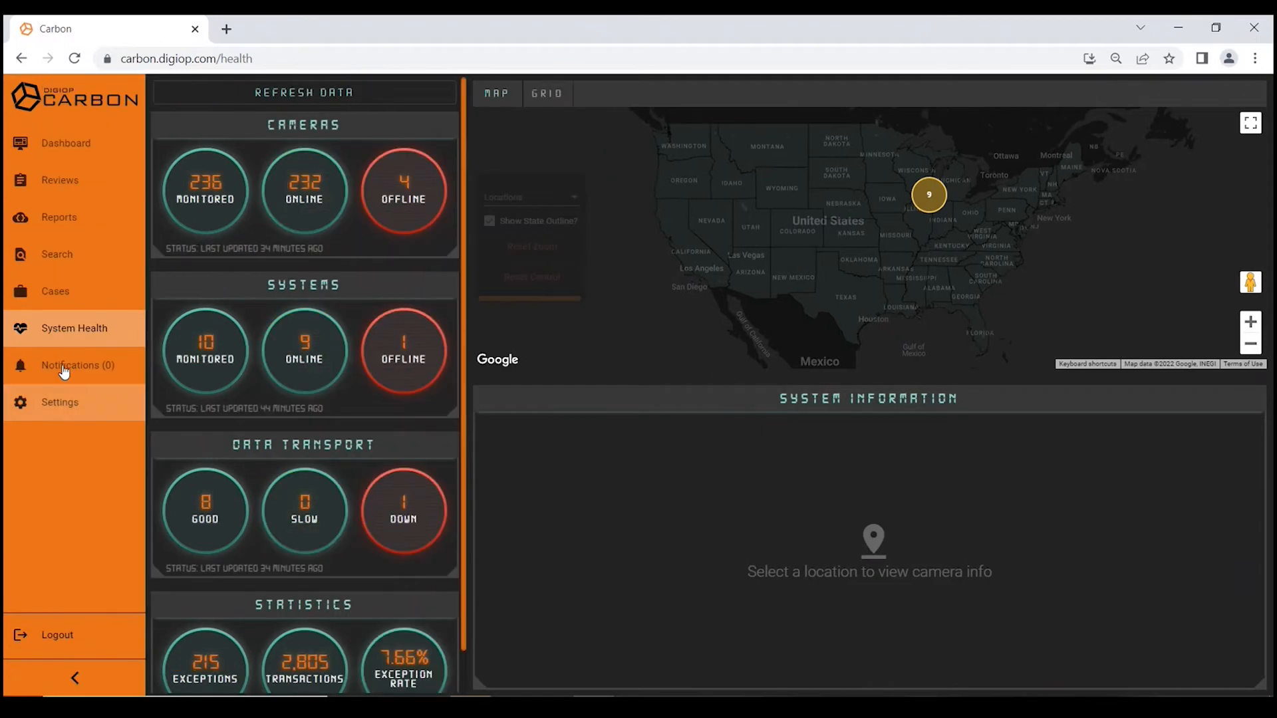
Collapse the navigation to icons and bring the last-24-hours Statistics section into view.
click(75, 677)
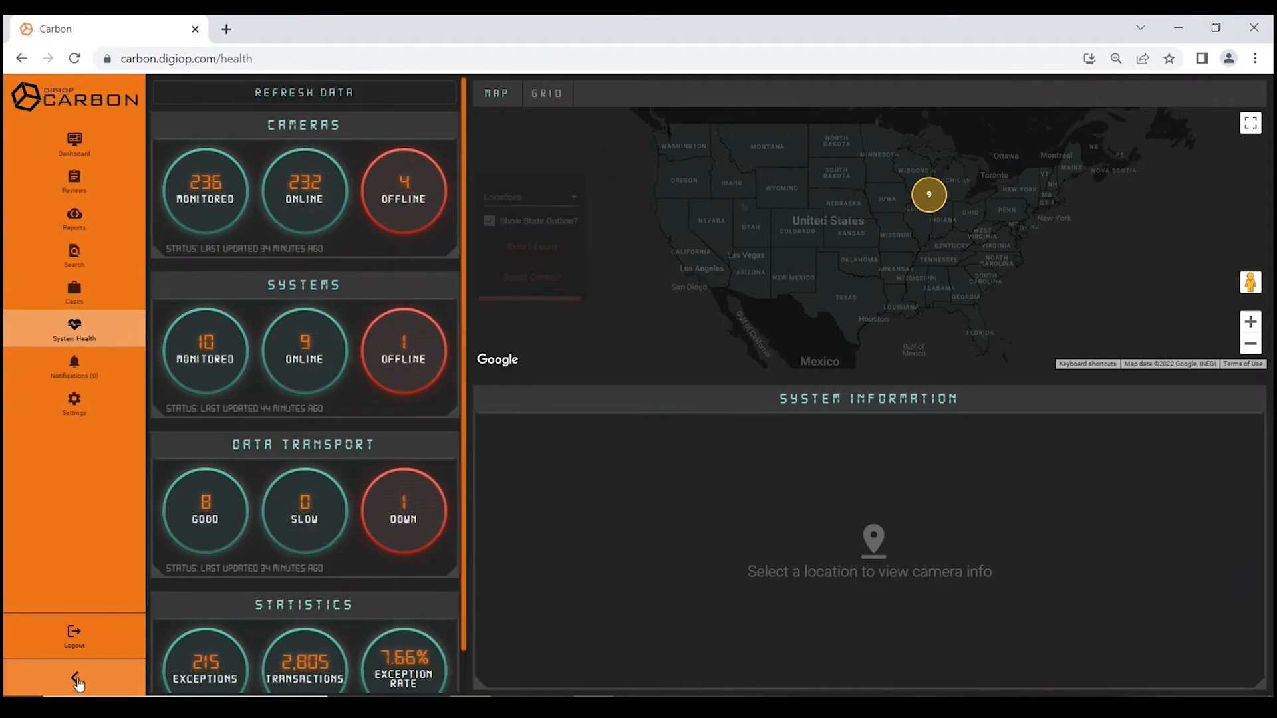
click(77, 678)
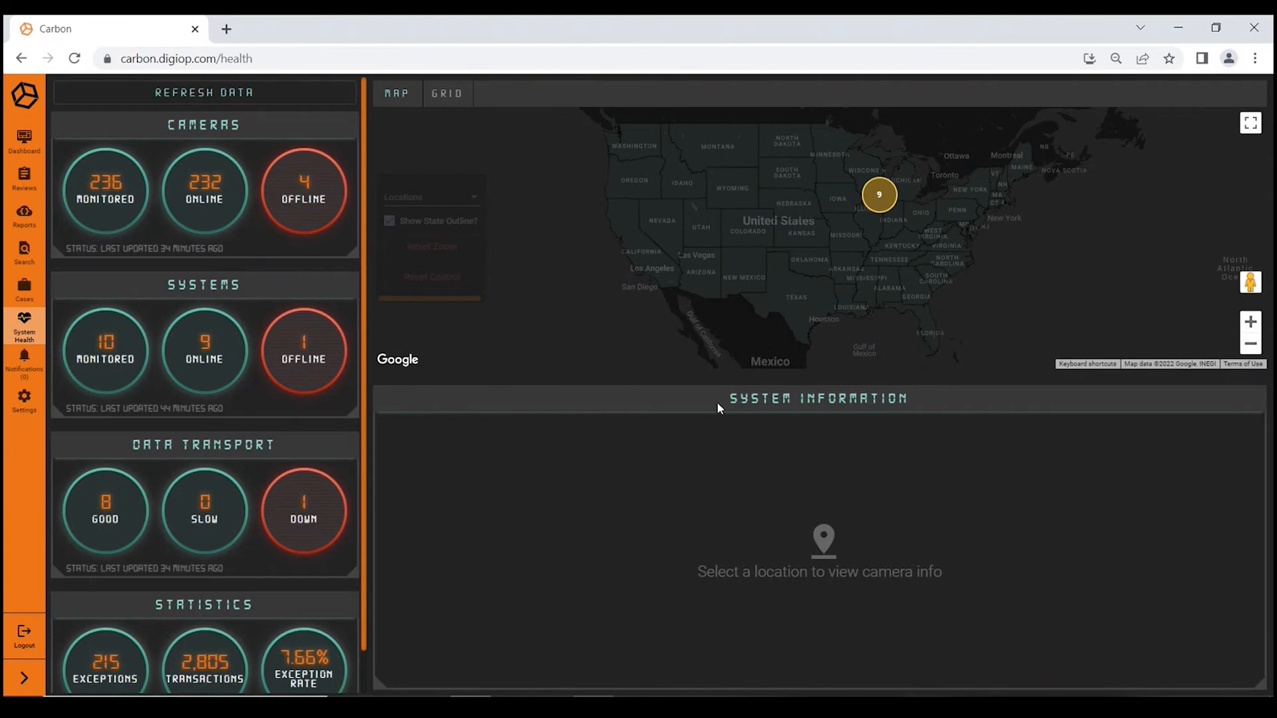
mouse_move(648, 481)
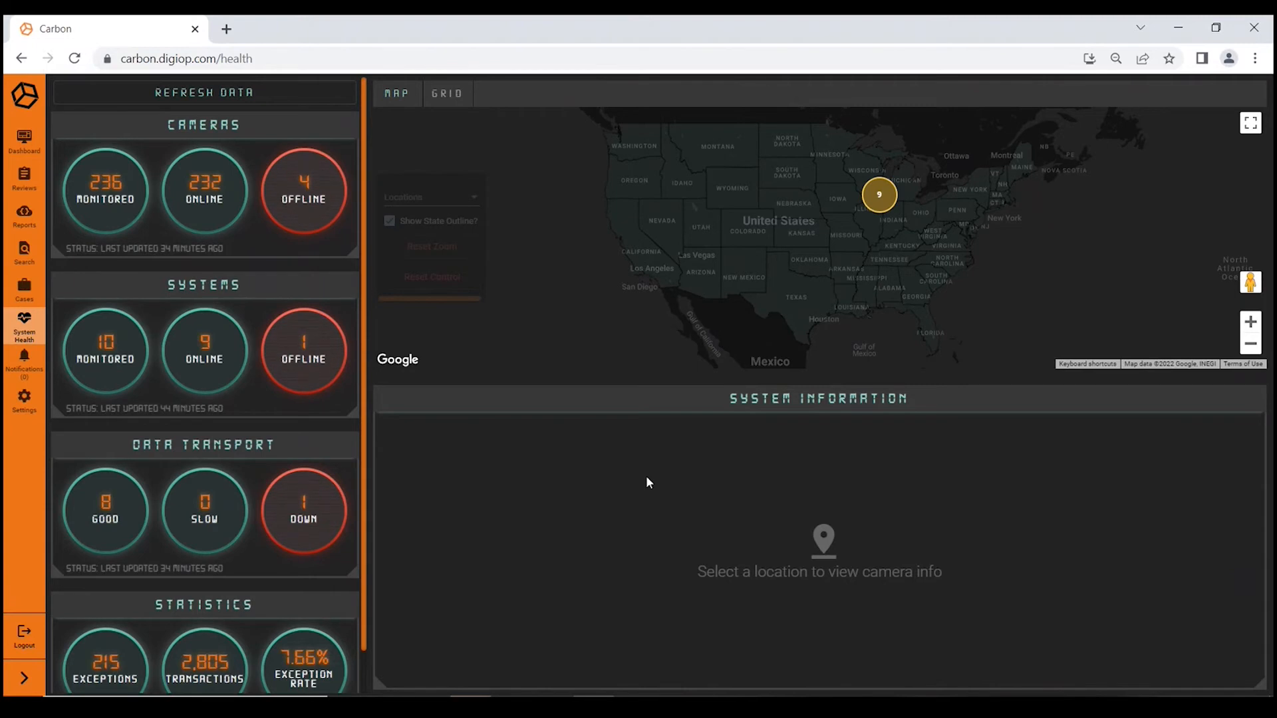
mouse_move(596, 252)
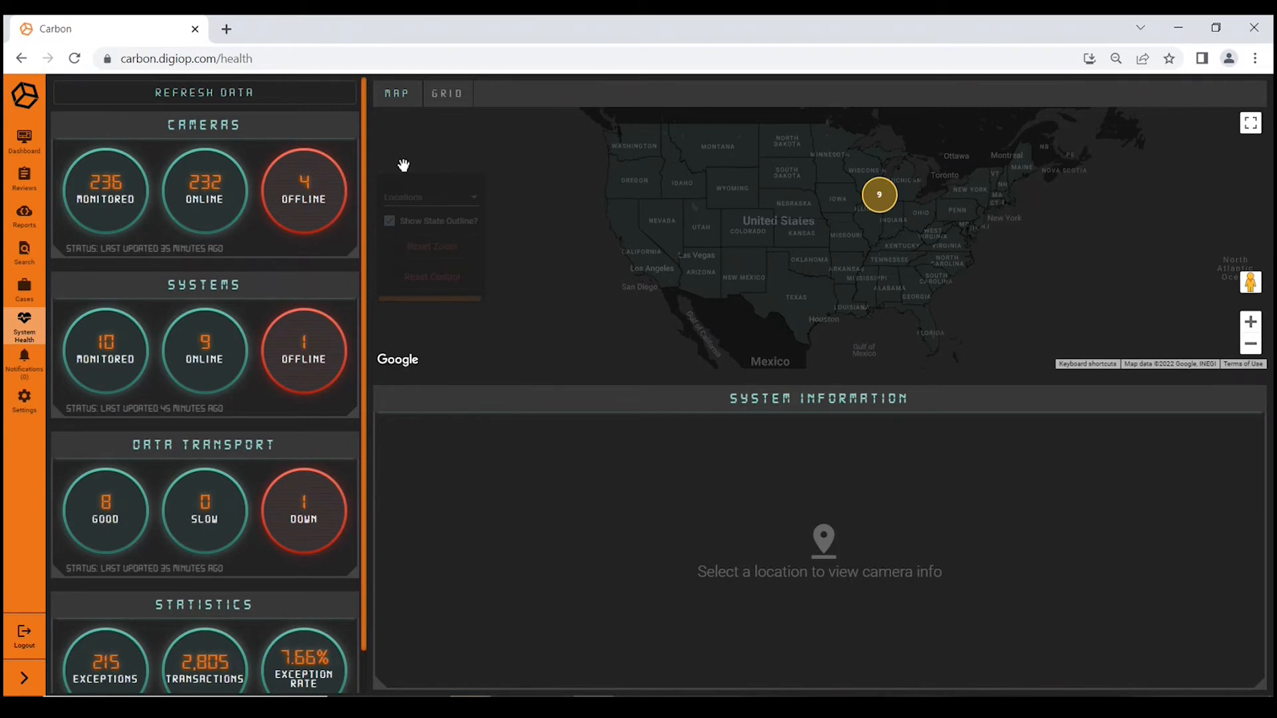
mouse_move(364, 311)
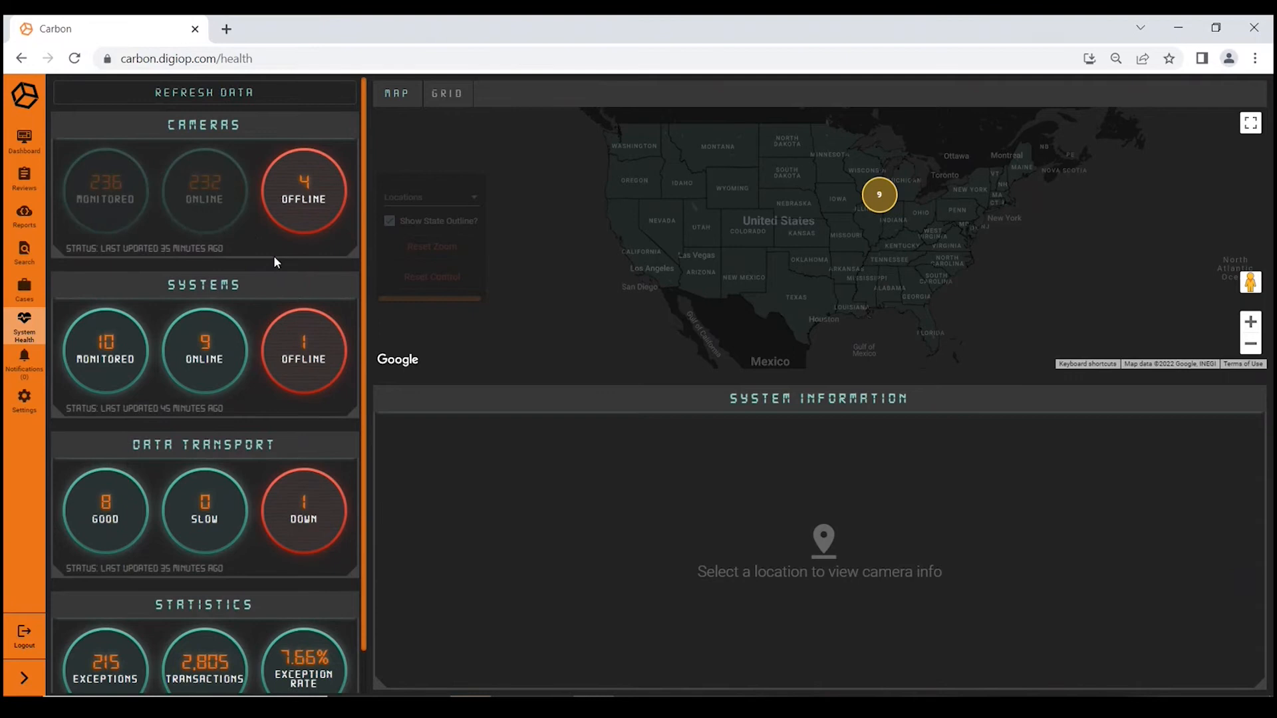
mouse_move(442, 480)
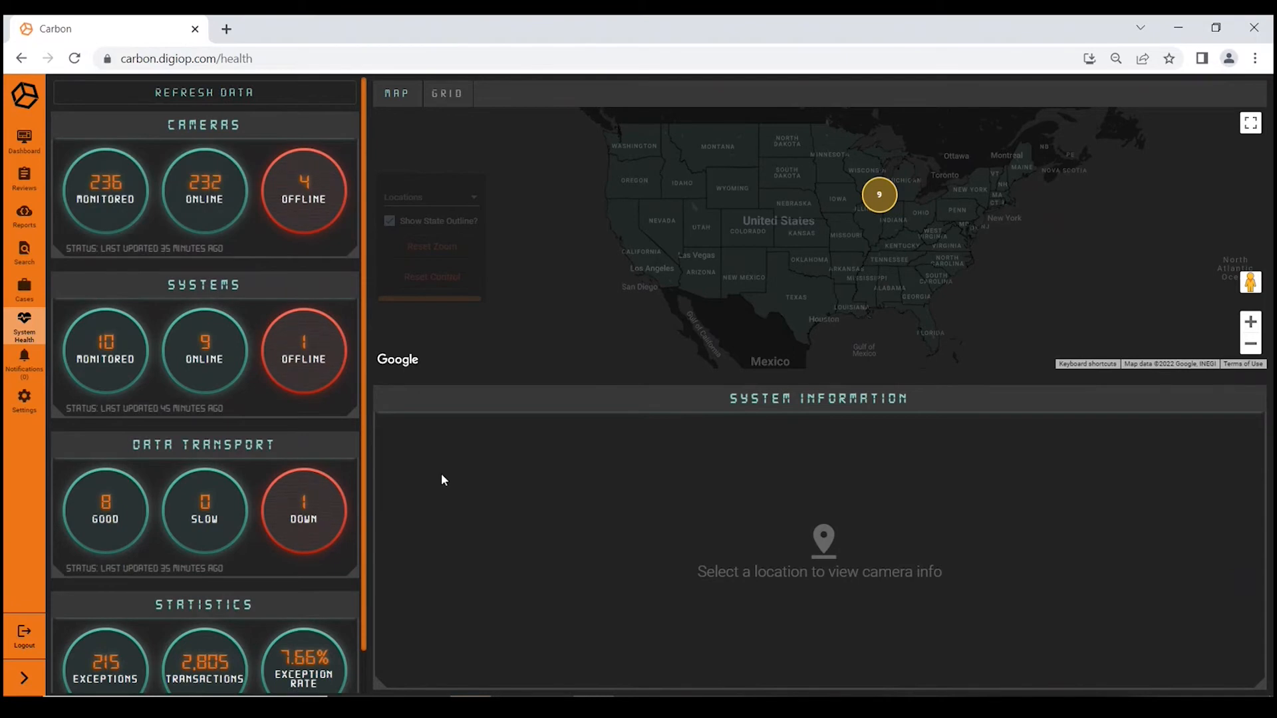
mouse_move(322, 223)
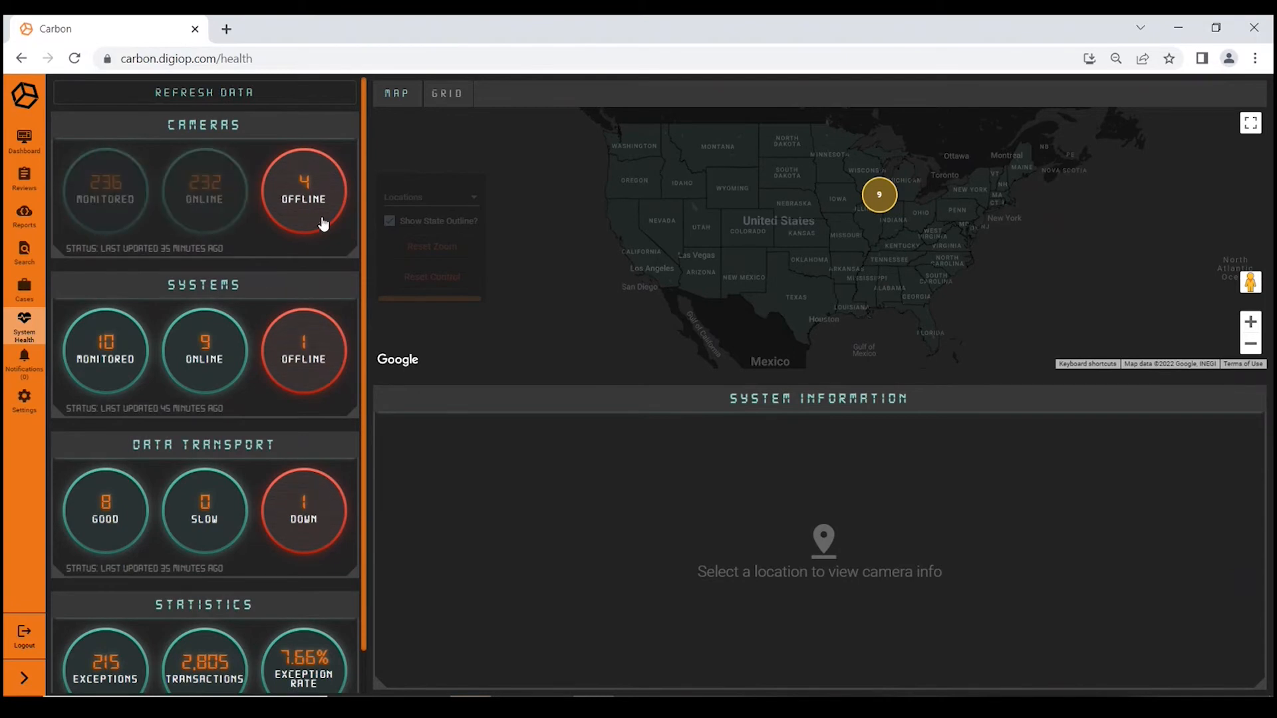
mouse_move(254, 127)
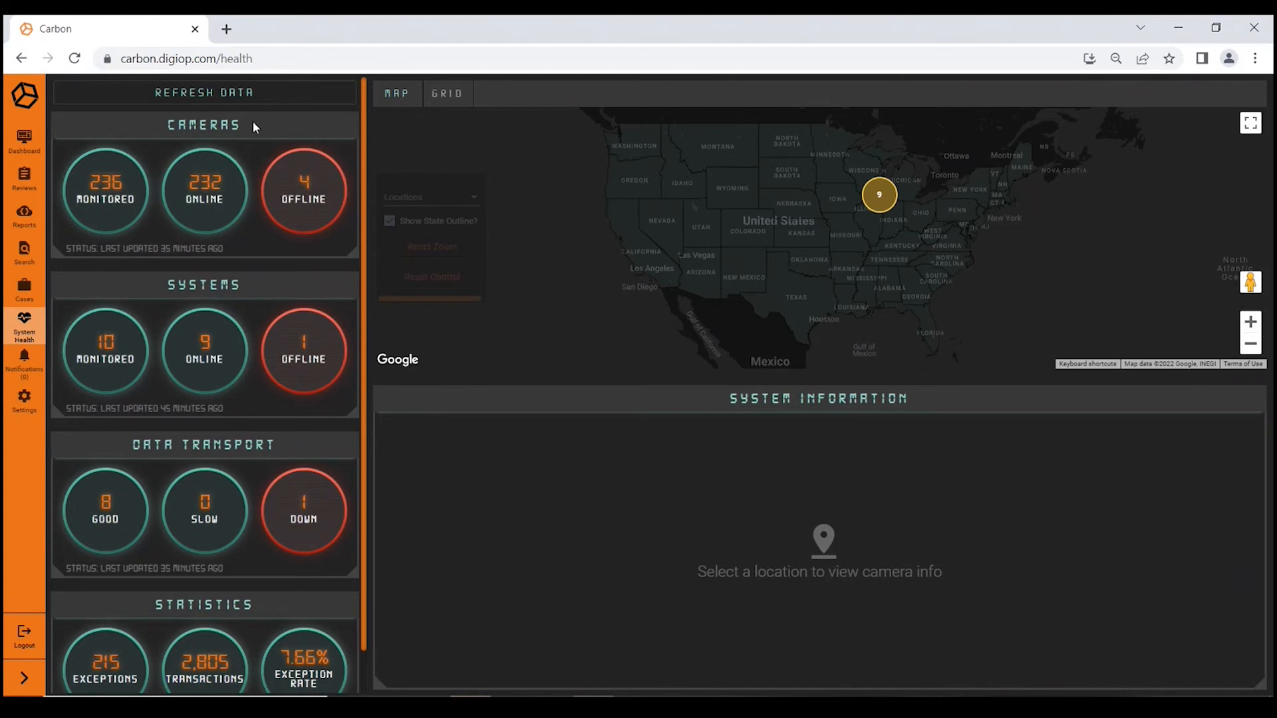
mouse_move(284, 449)
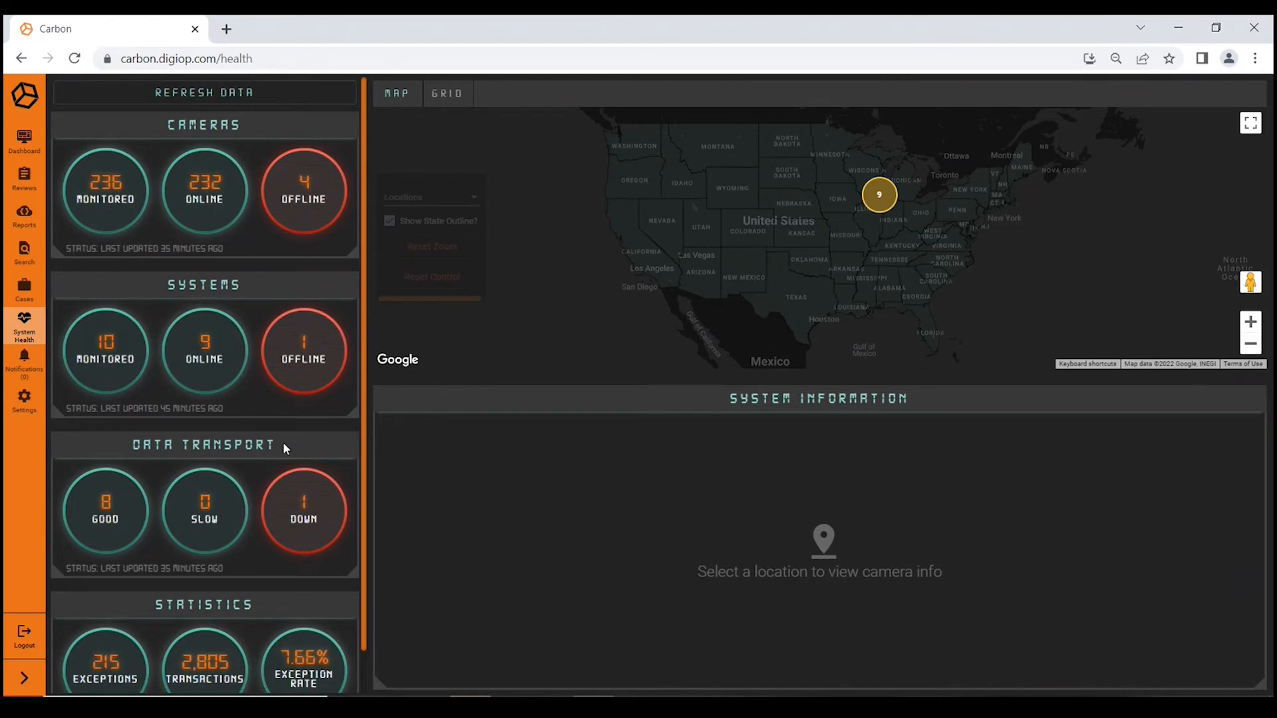
mouse_move(369, 449)
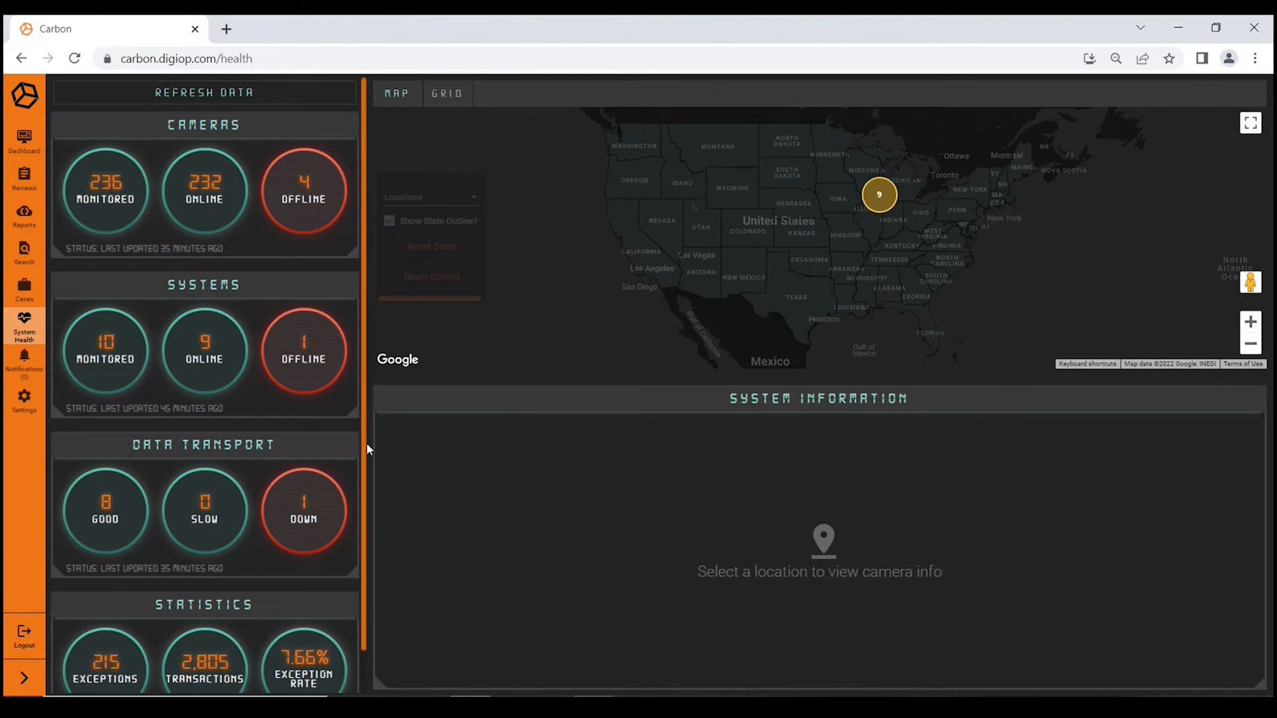
mouse_move(362, 217)
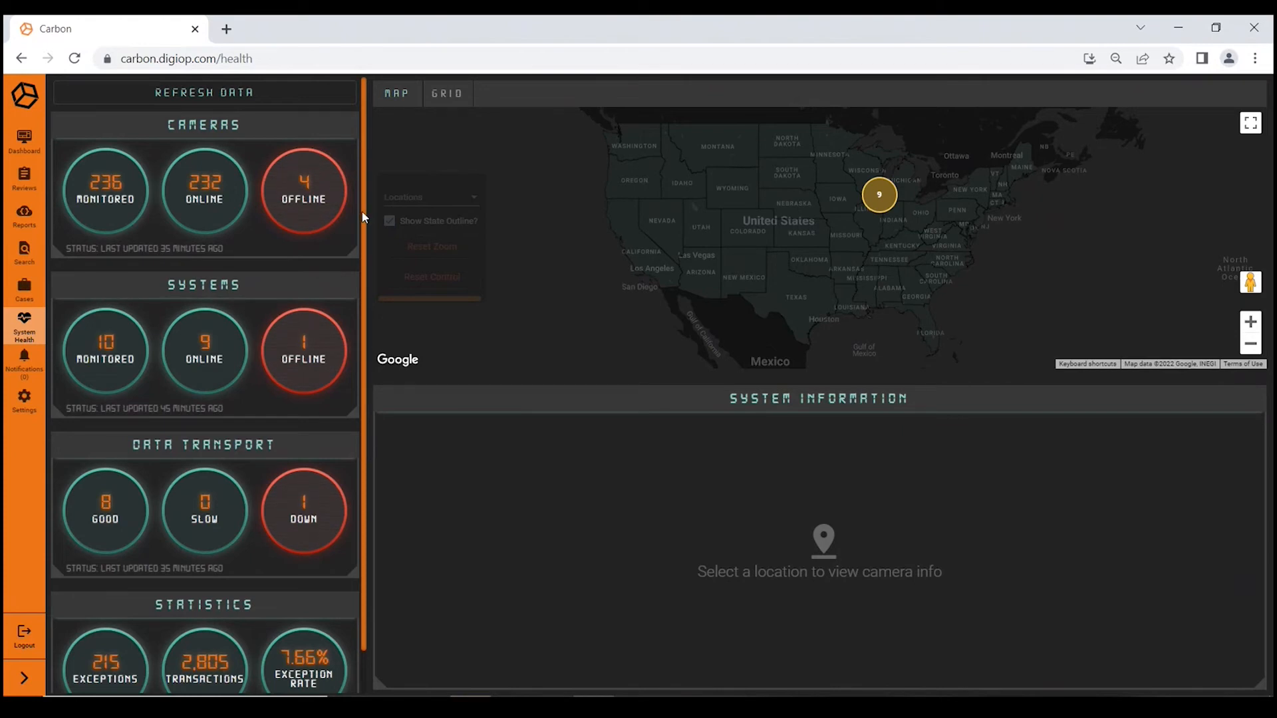
scroll(down, 3)
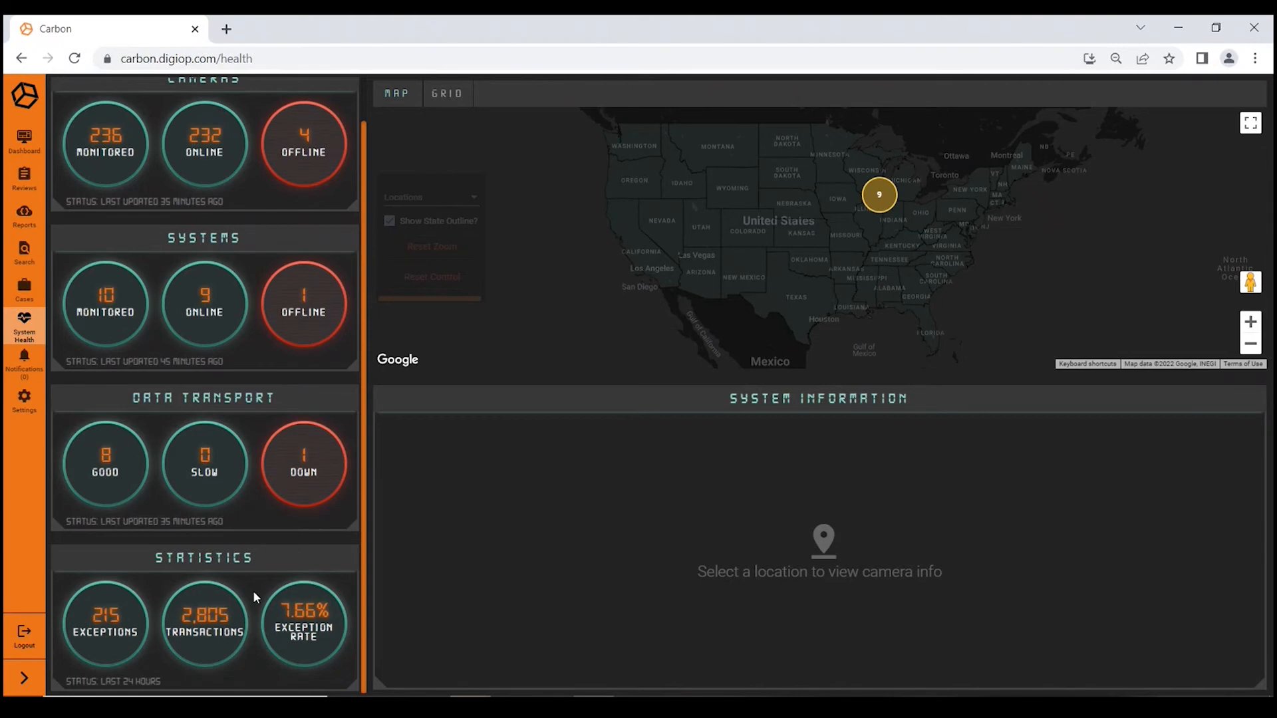
mouse_move(305, 641)
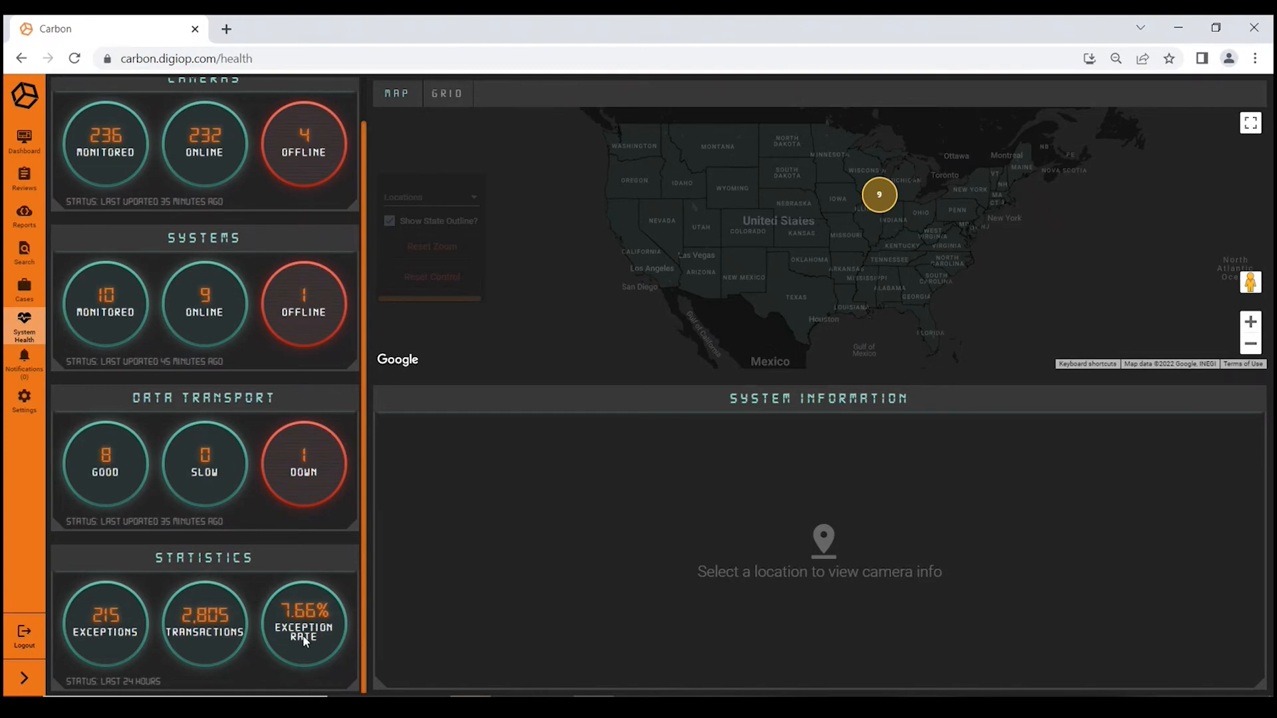
mouse_move(302, 626)
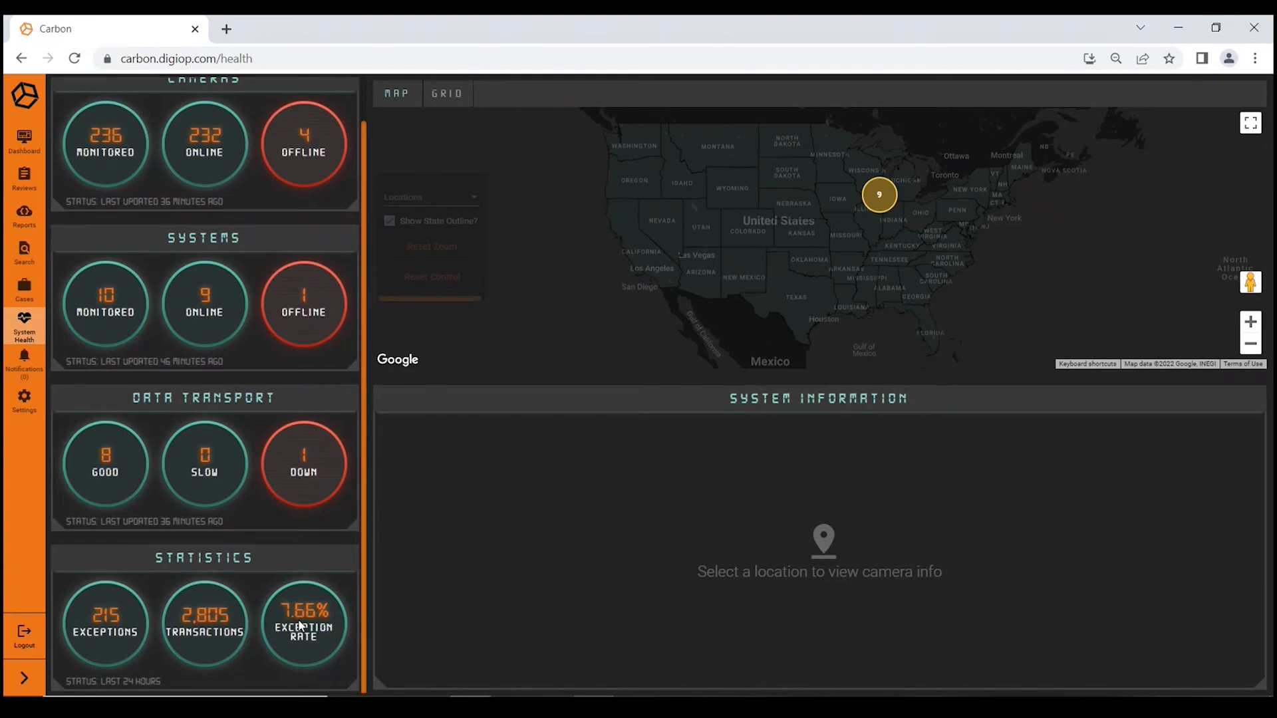
mouse_move(318, 629)
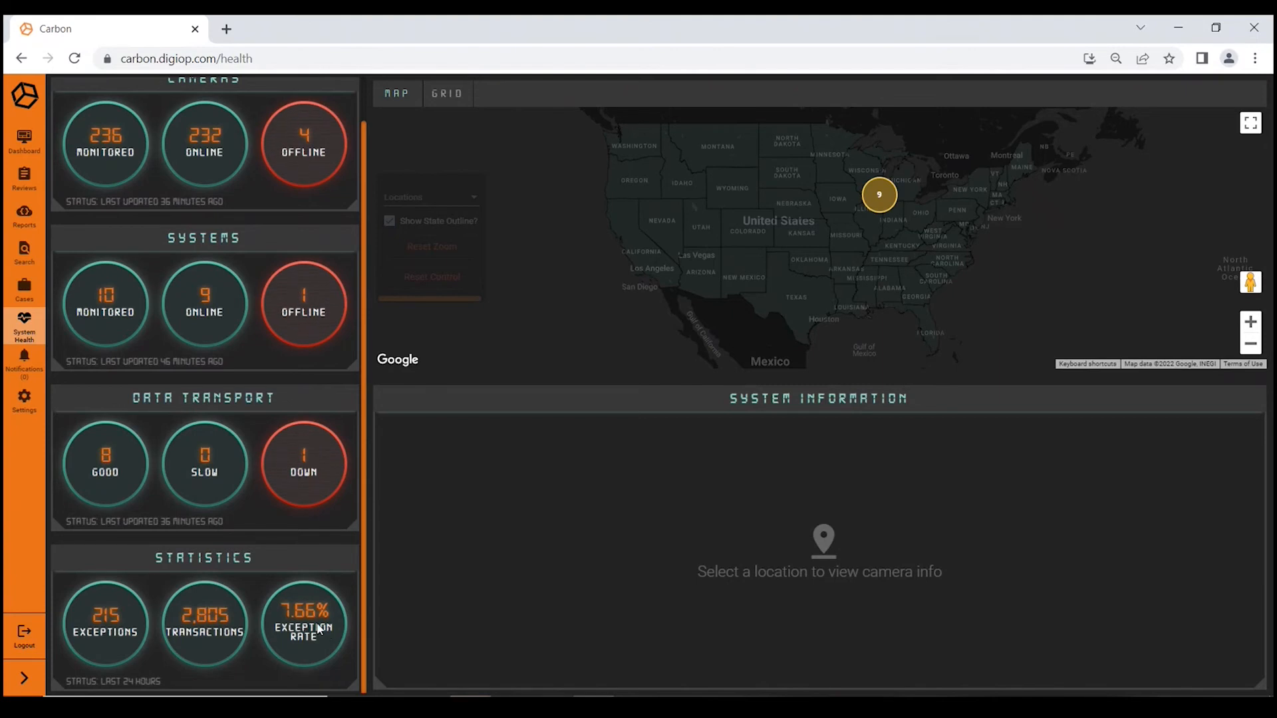
mouse_move(770, 240)
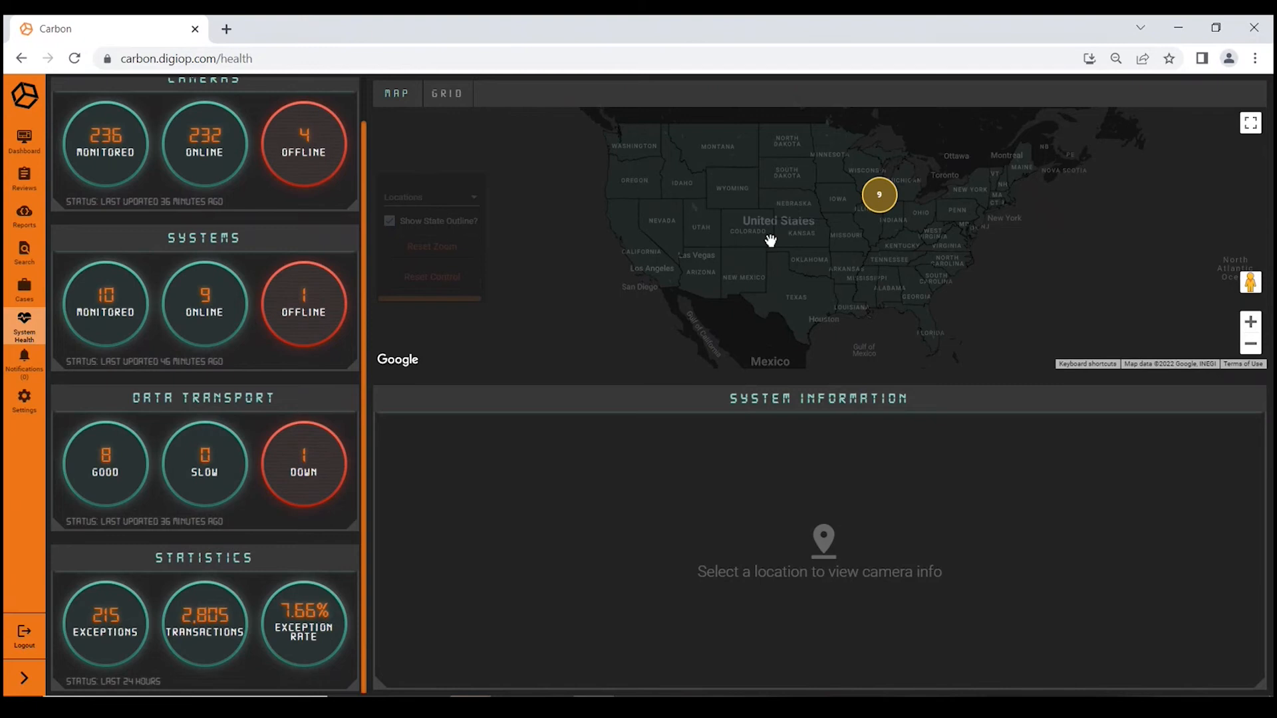
mouse_move(843, 249)
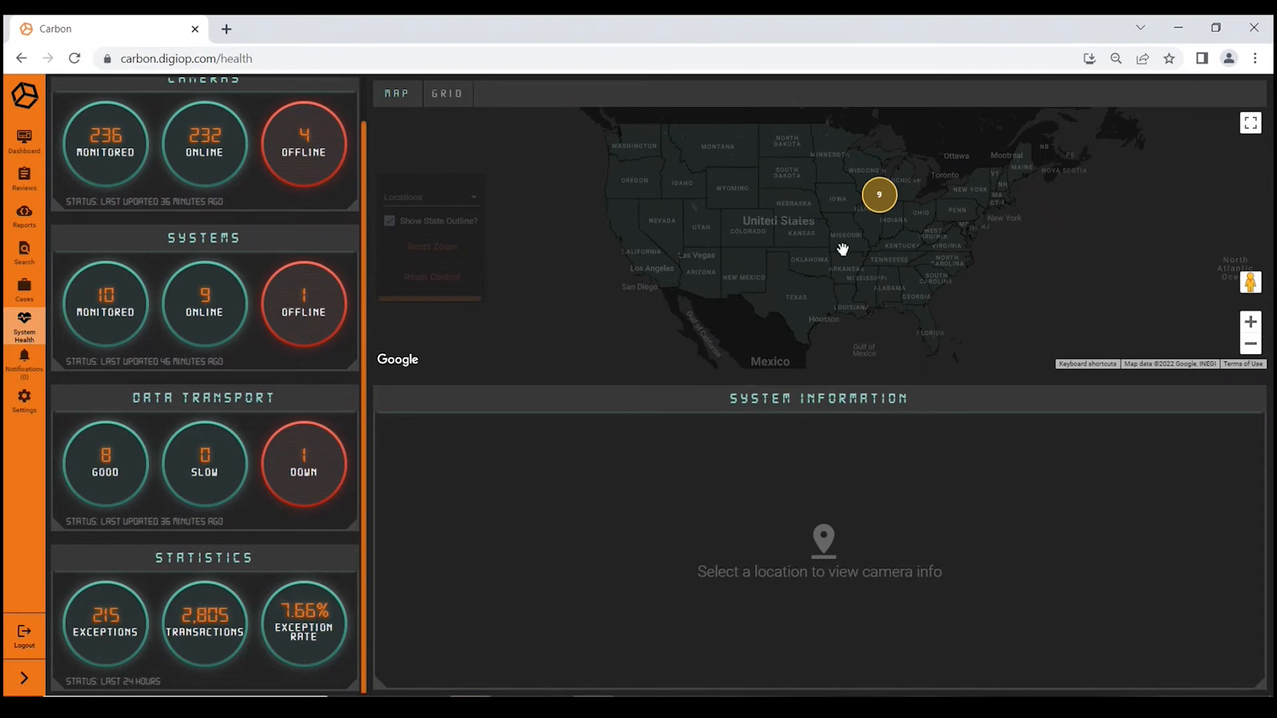
mouse_move(883, 218)
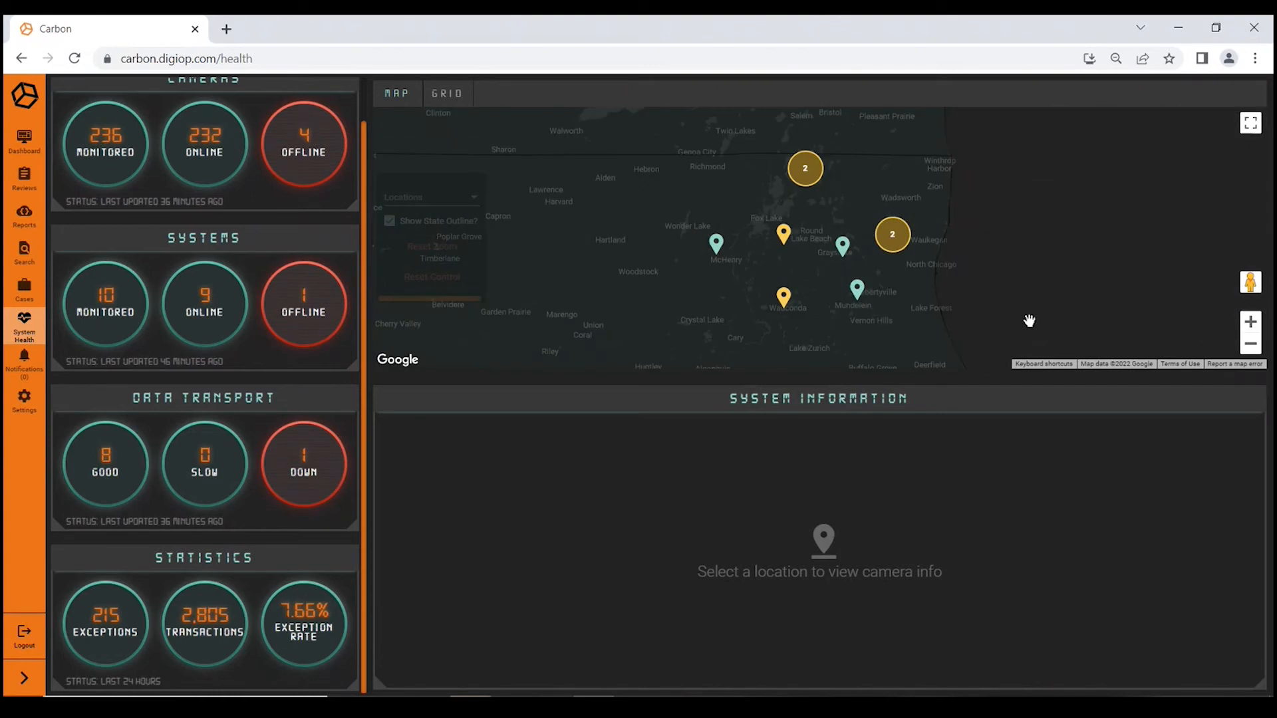
mouse_move(1027, 318)
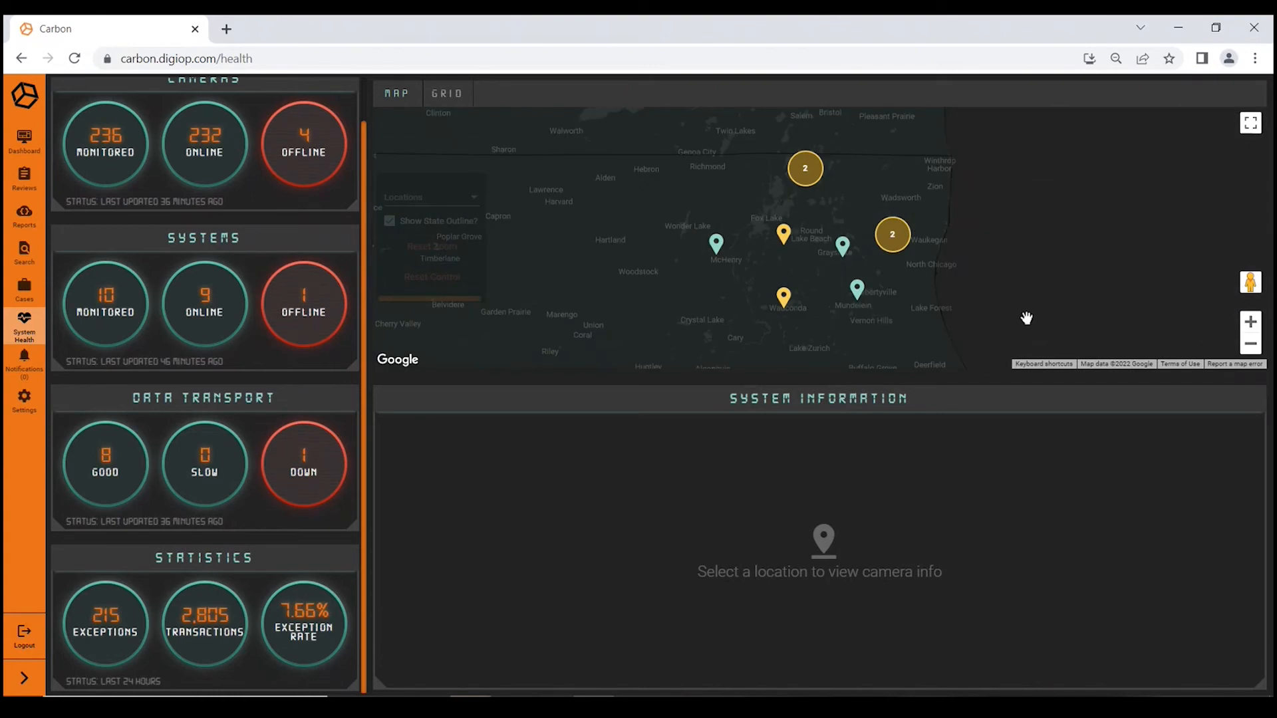
mouse_move(856, 295)
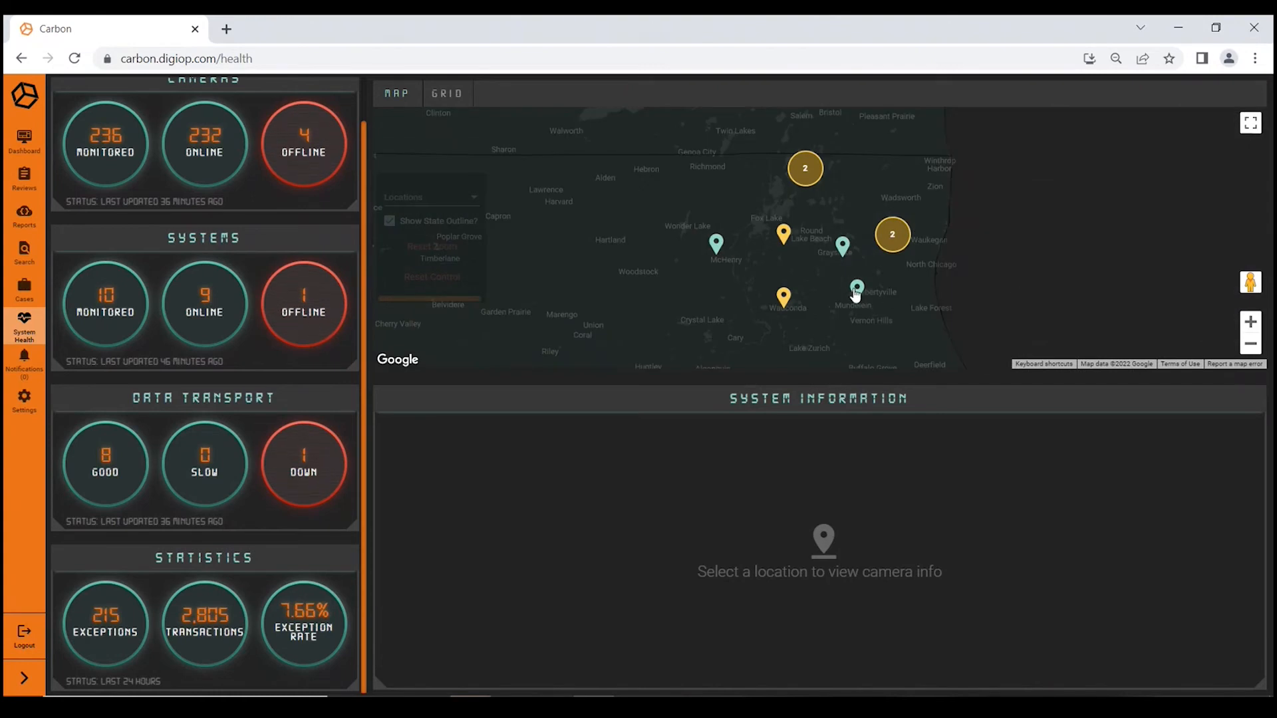
mouse_move(844, 246)
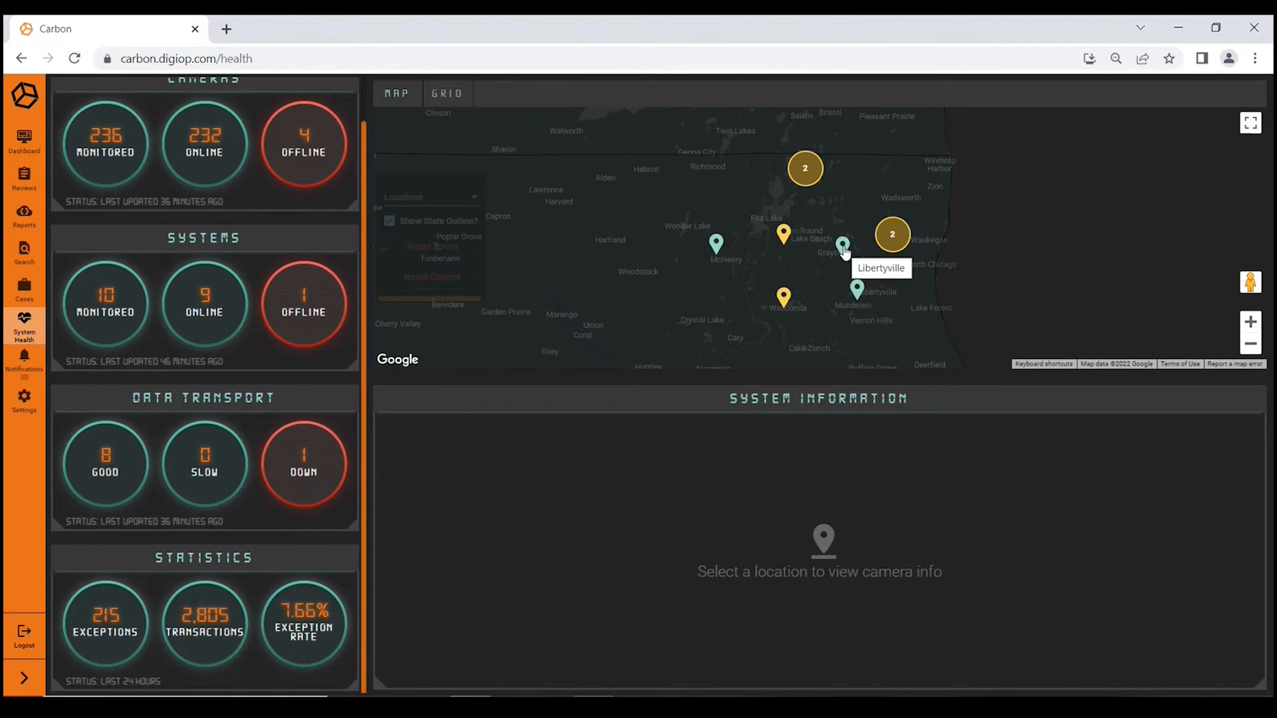
mouse_move(805, 169)
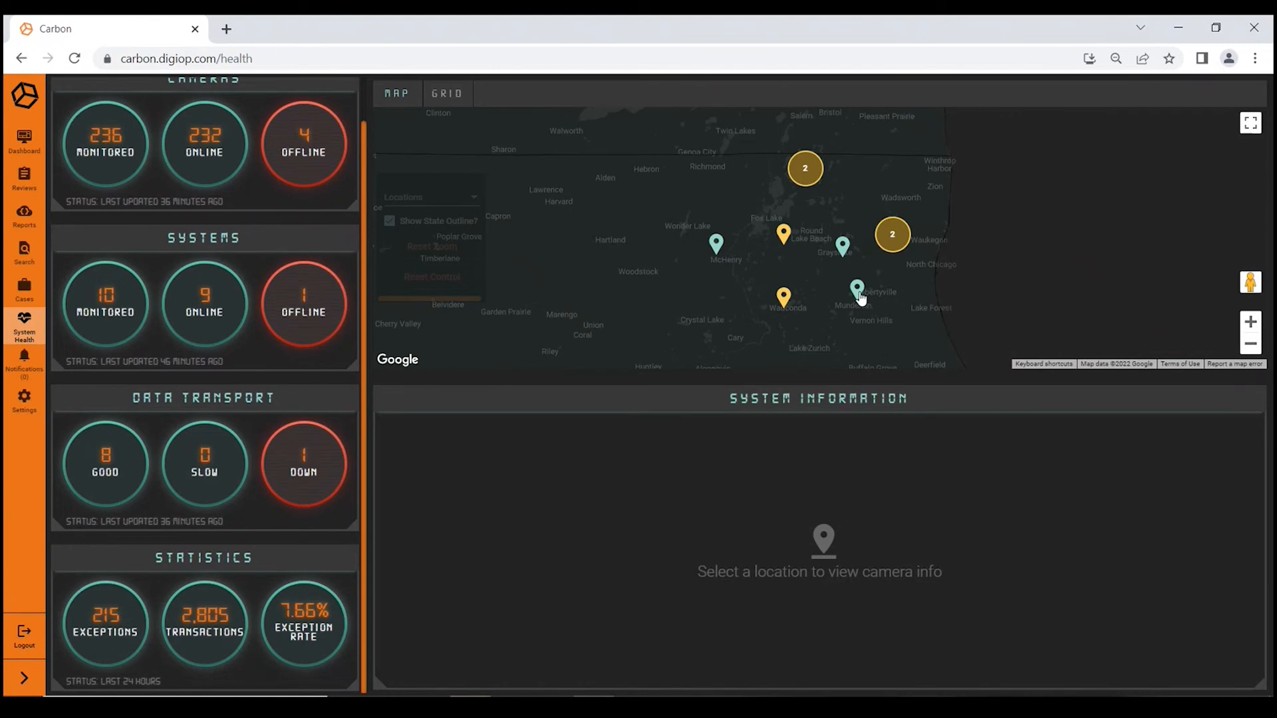
mouse_move(1252, 322)
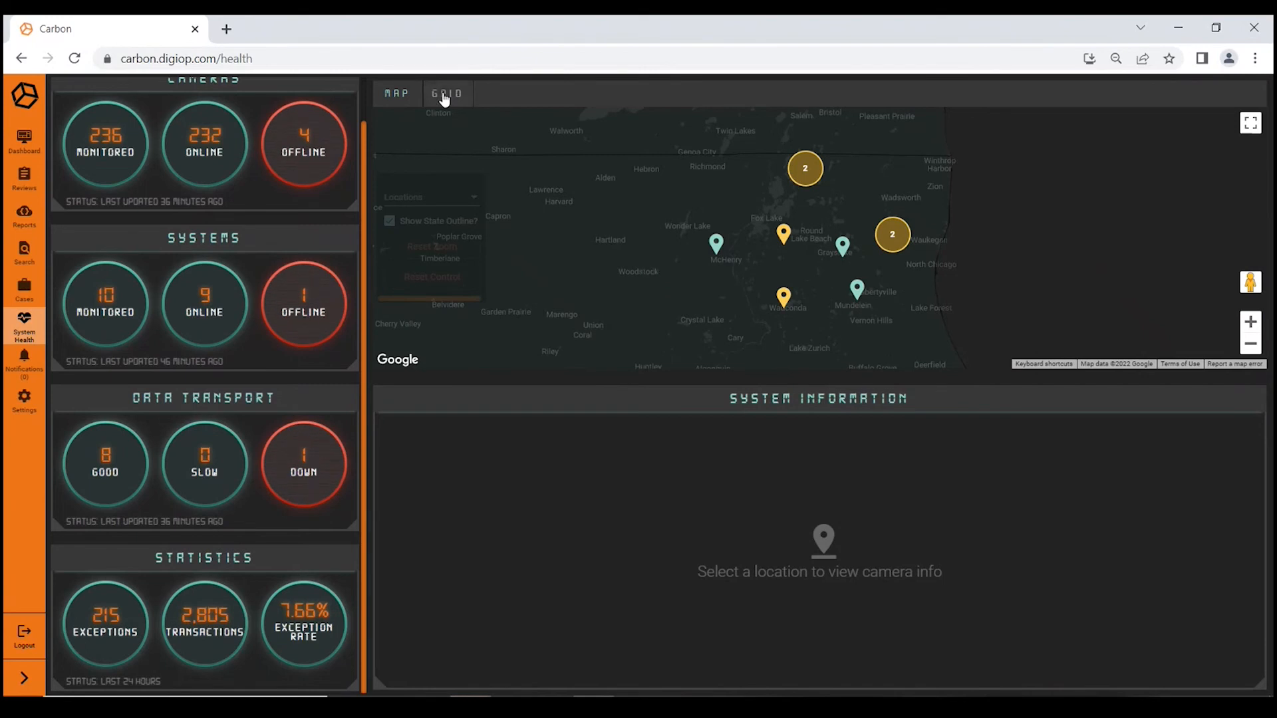
click(447, 93)
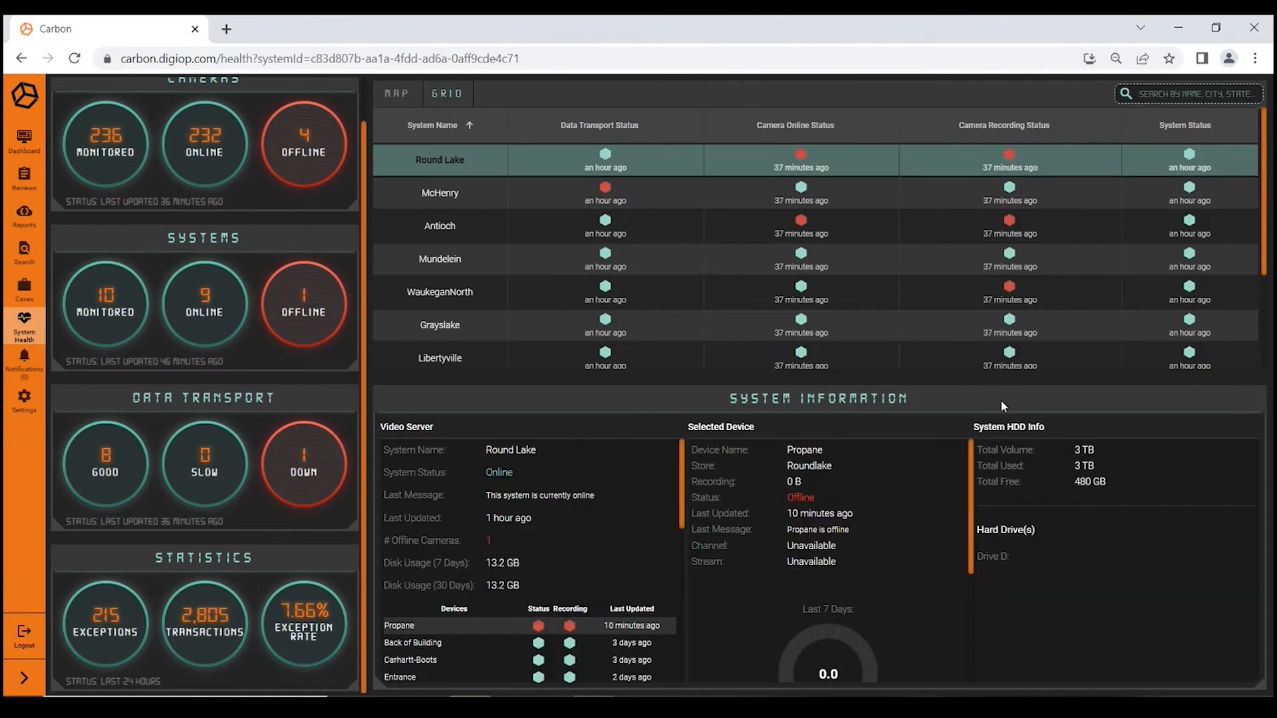
mouse_move(548, 188)
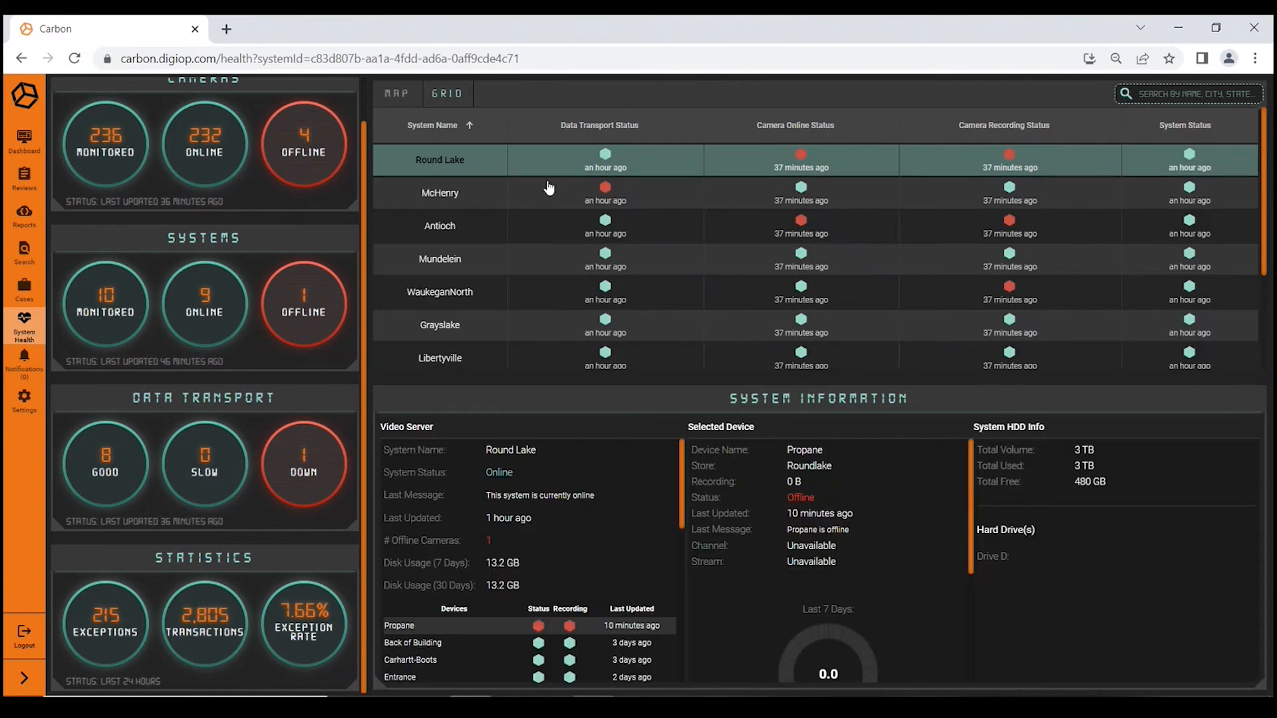
mouse_move(637, 275)
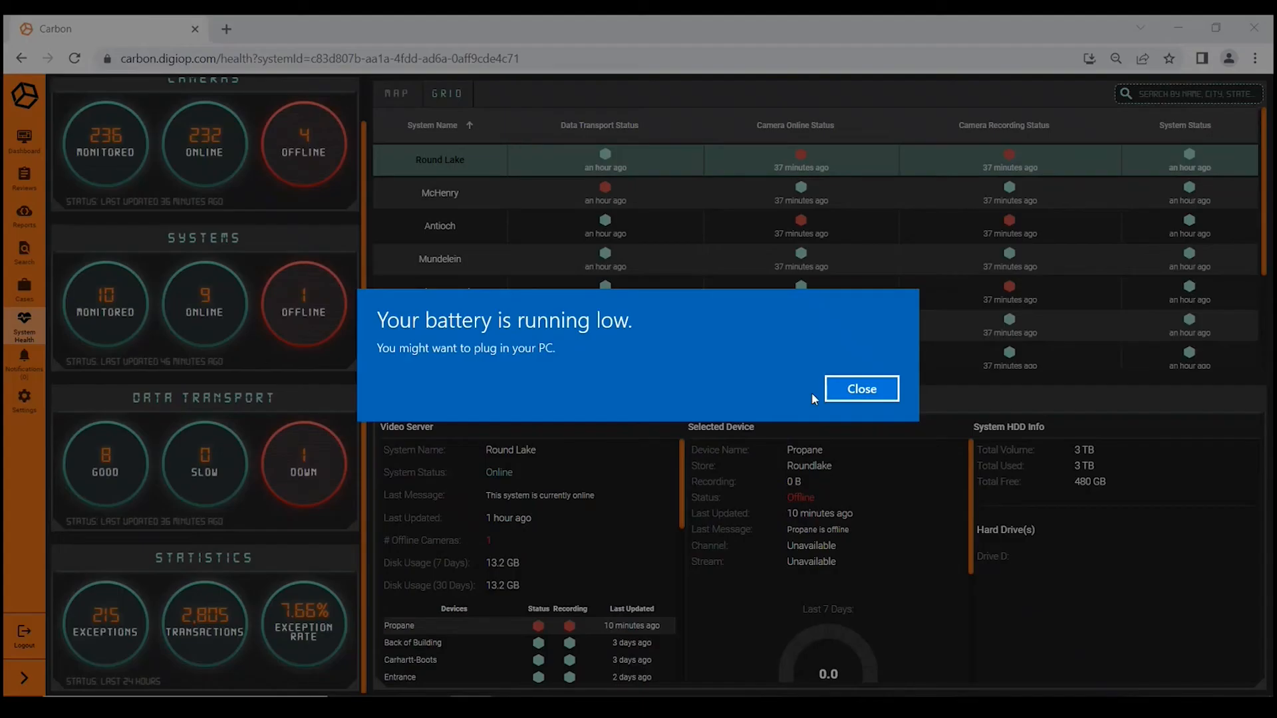
click(861, 389)
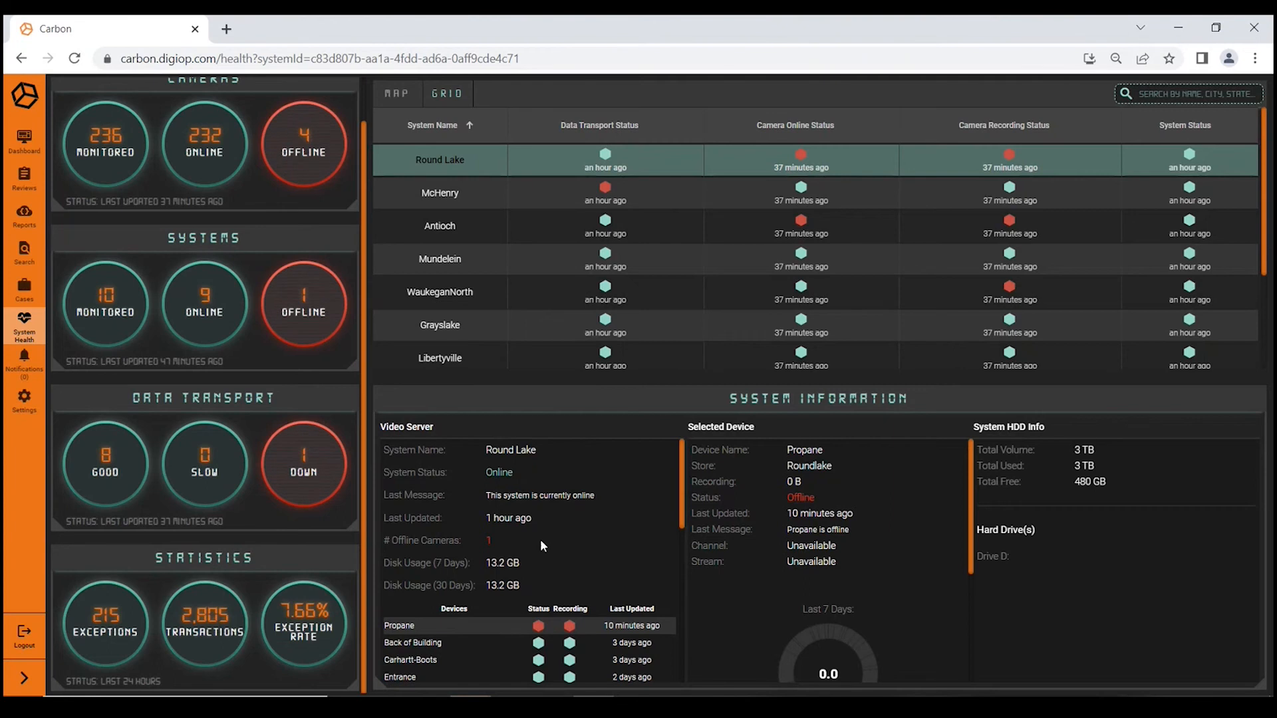
mouse_move(436, 568)
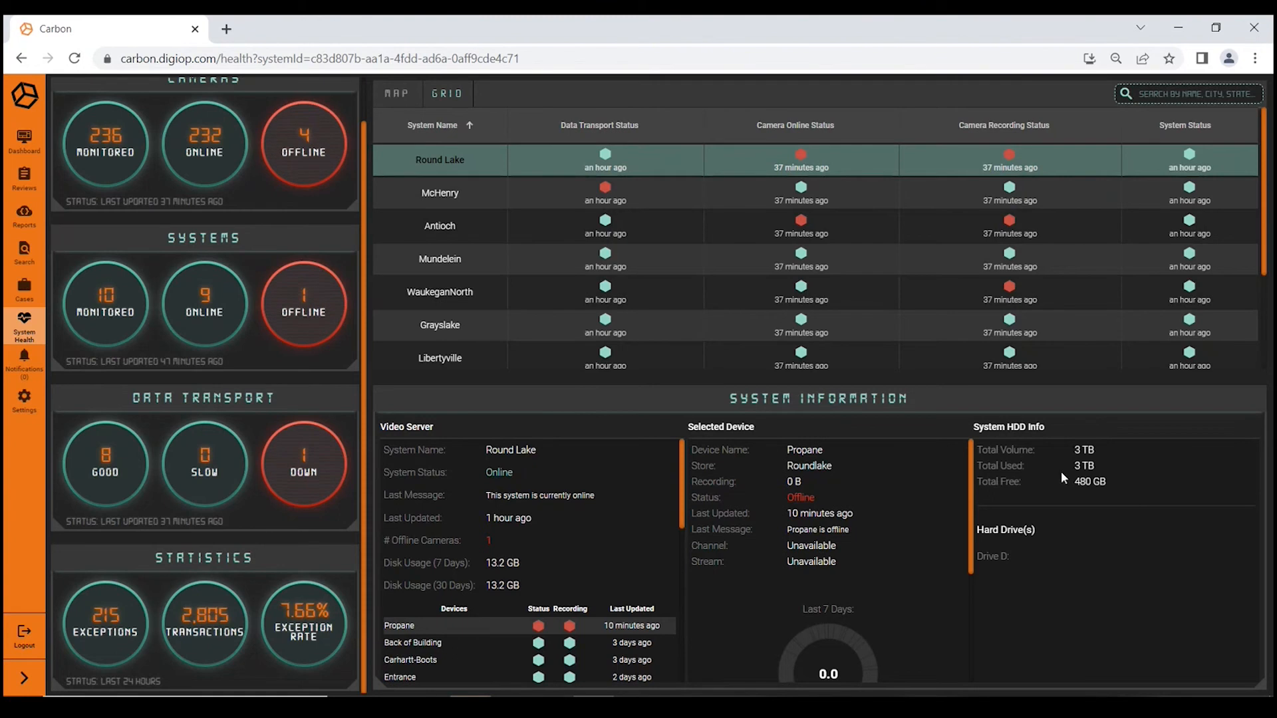
scroll(down, 3)
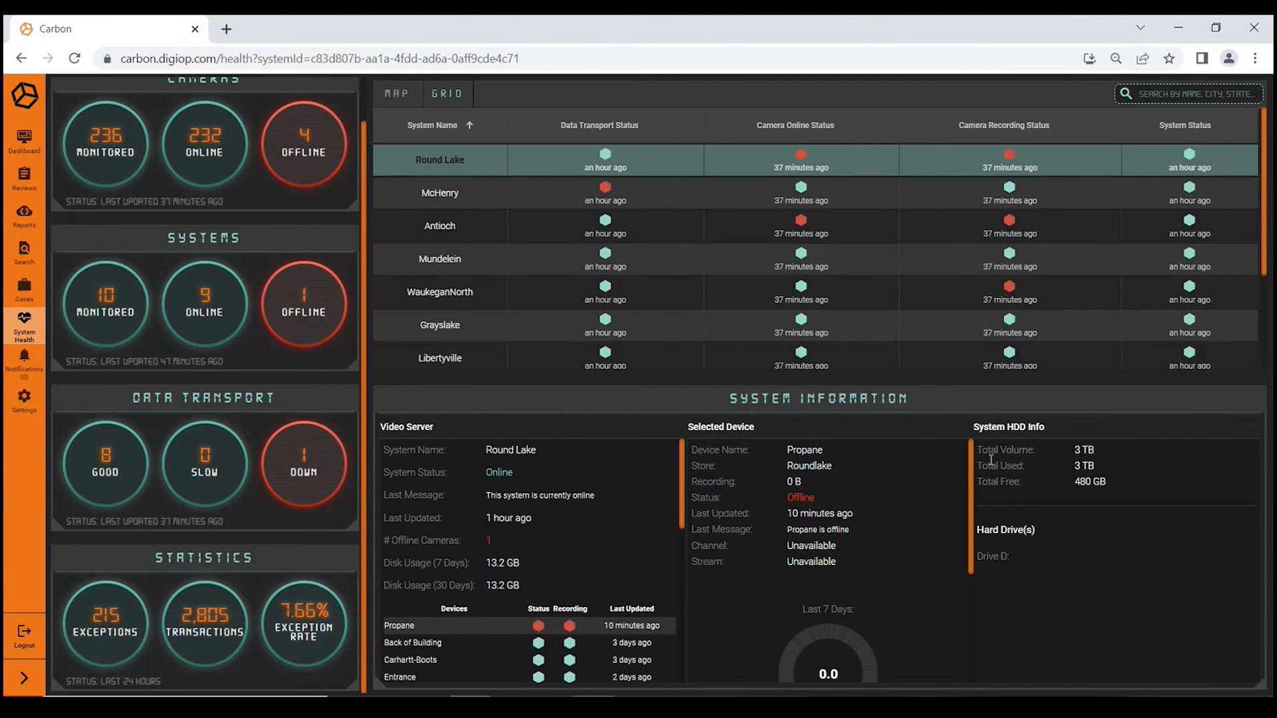
mouse_move(989, 463)
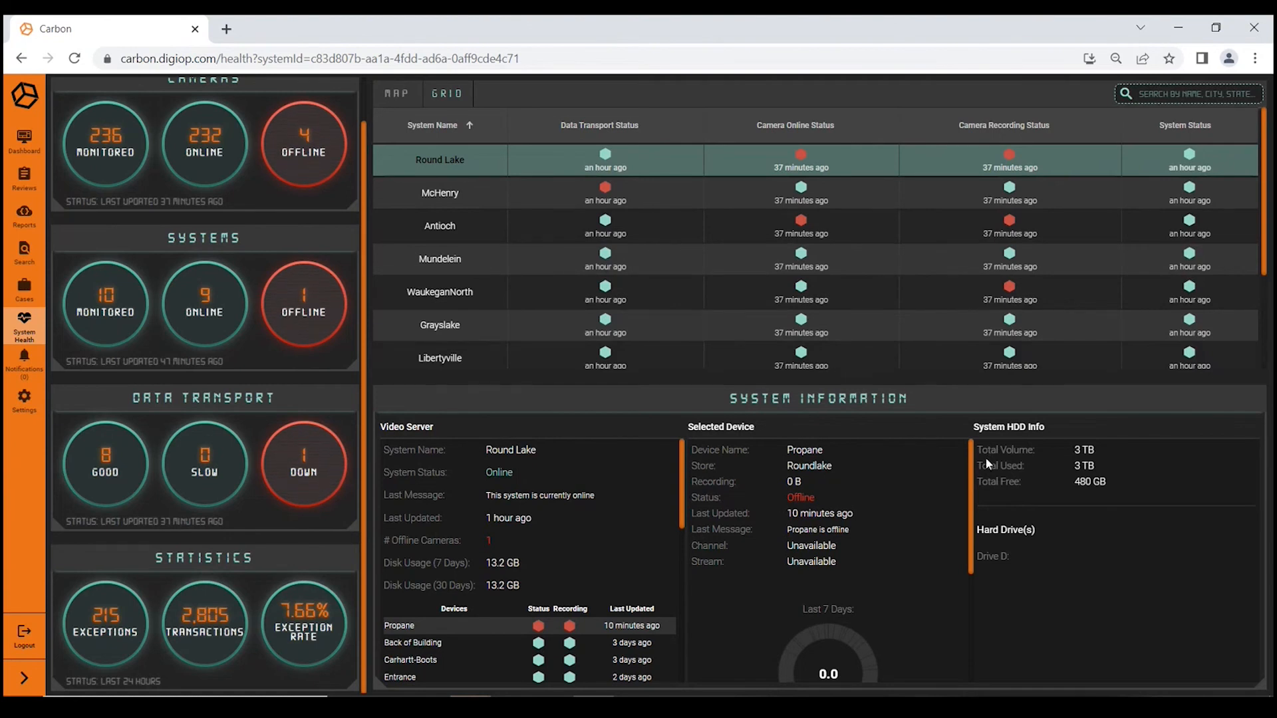
mouse_move(780, 359)
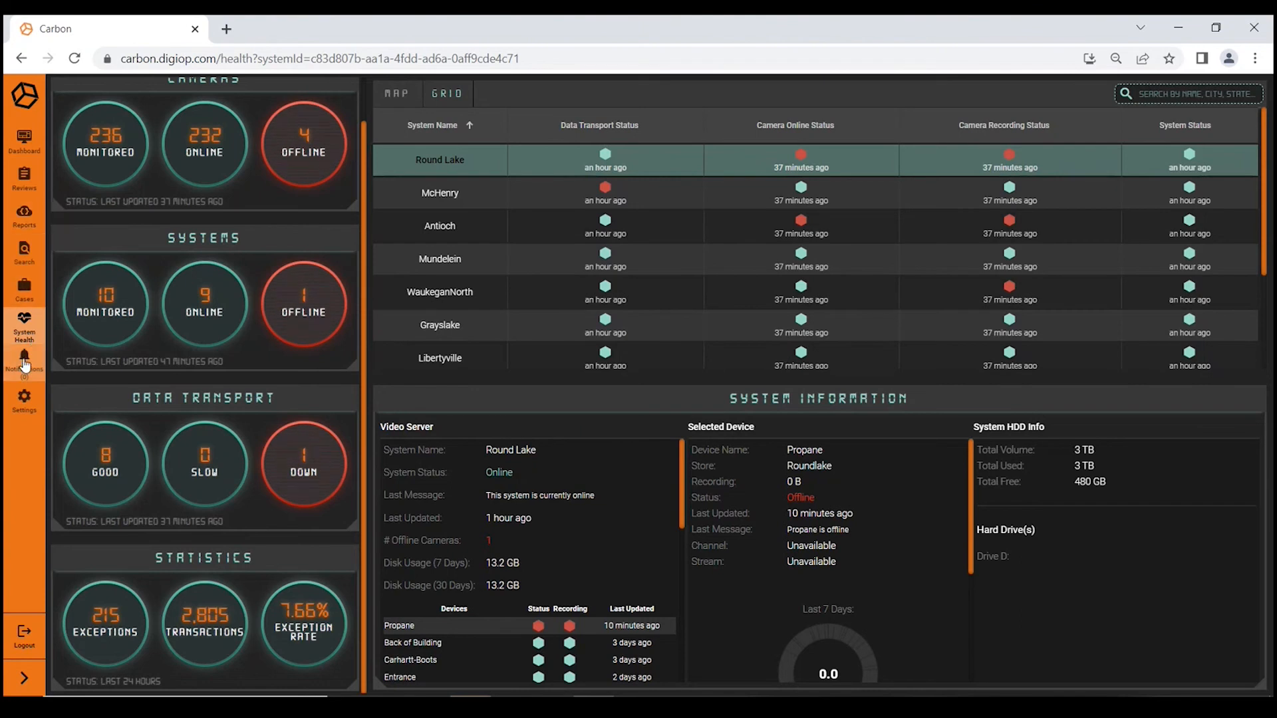
Go from the Notifications panel to the Notification Configuration page.
click(24, 361)
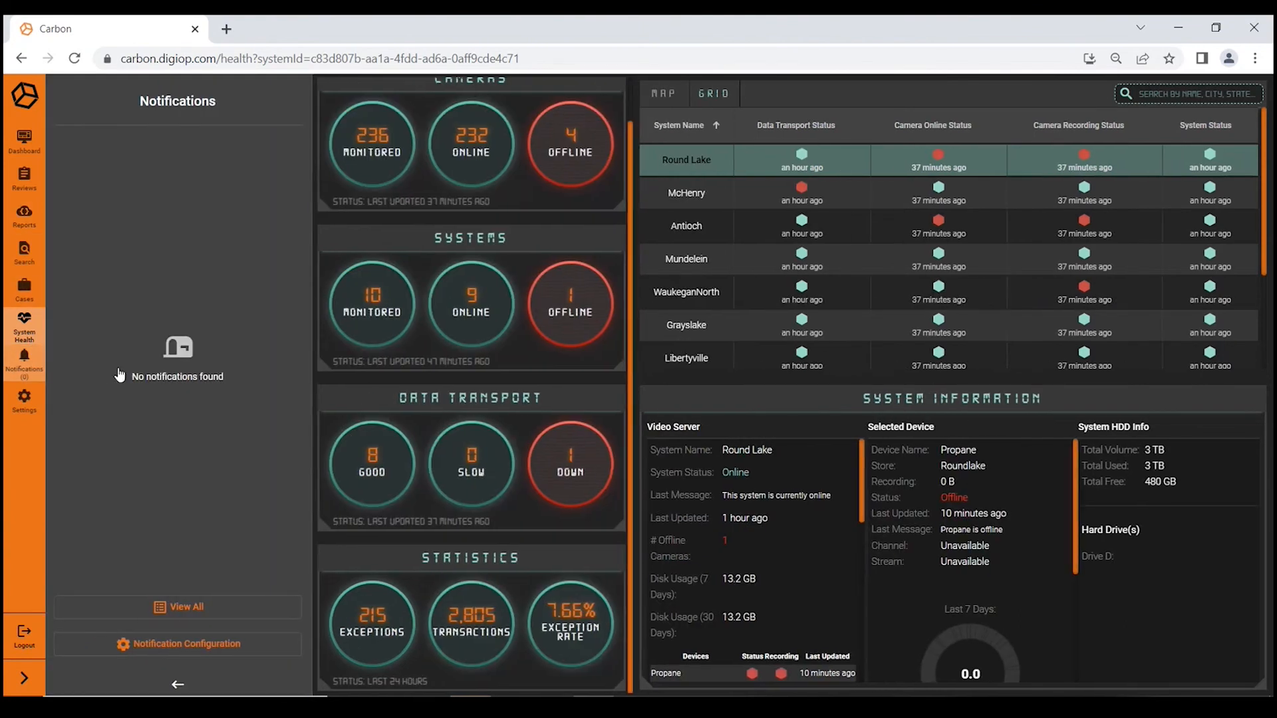
click(178, 643)
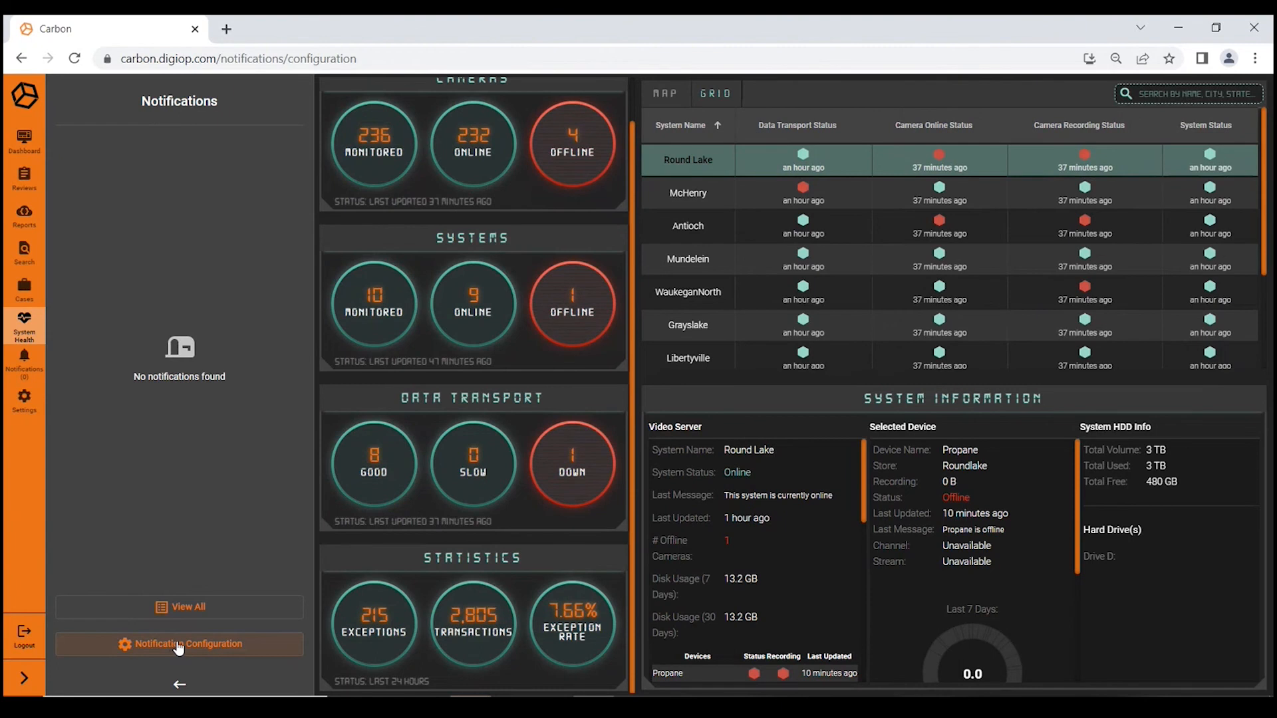
click(178, 643)
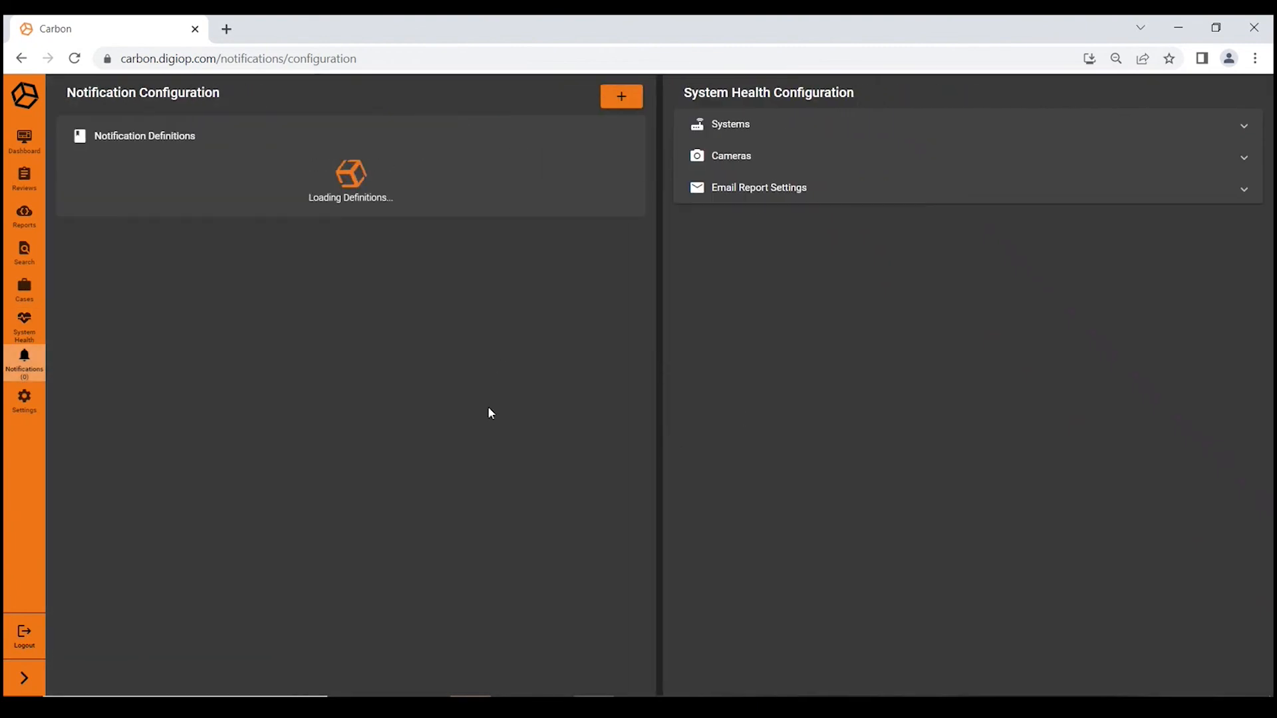
mouse_move(445, 532)
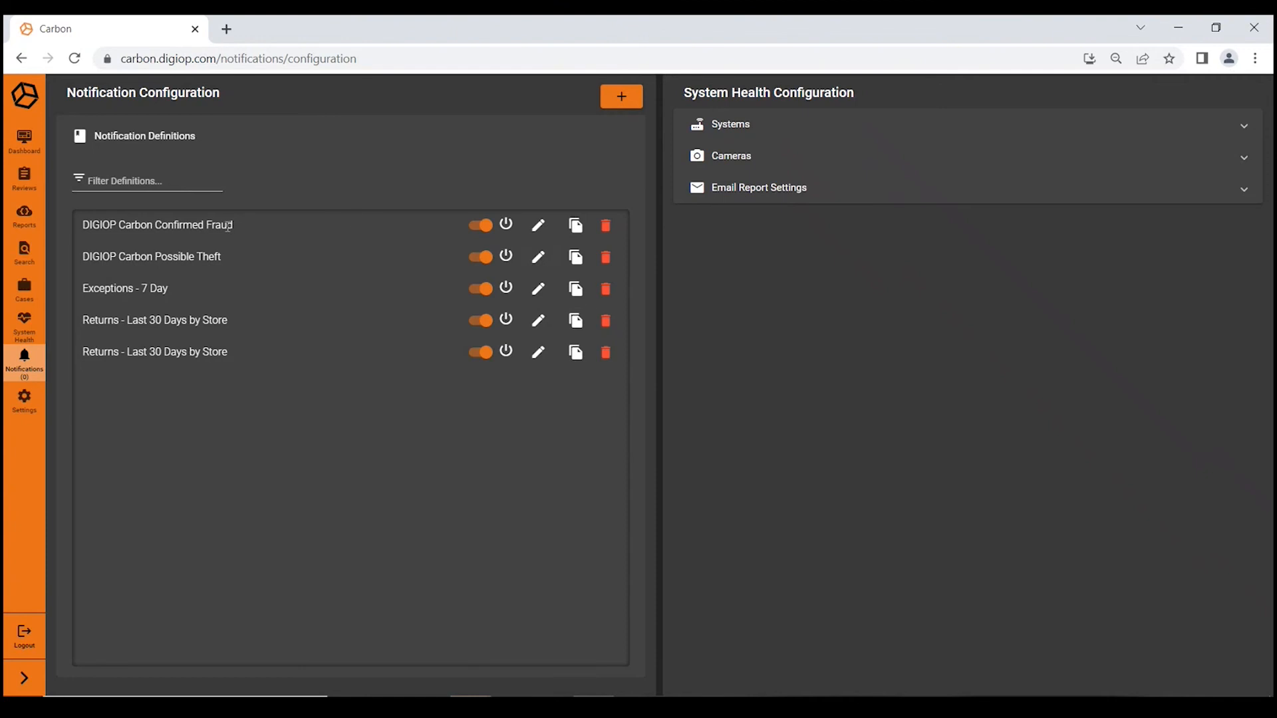
mouse_move(249, 232)
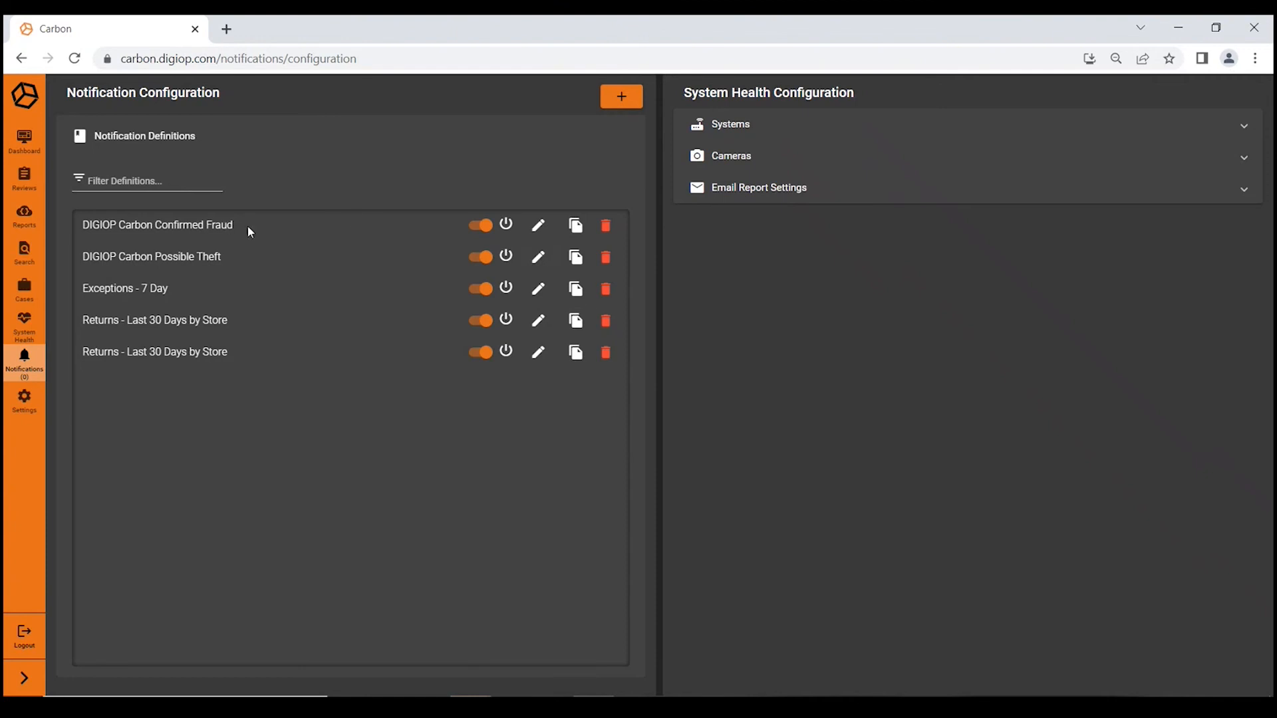
mouse_move(356, 268)
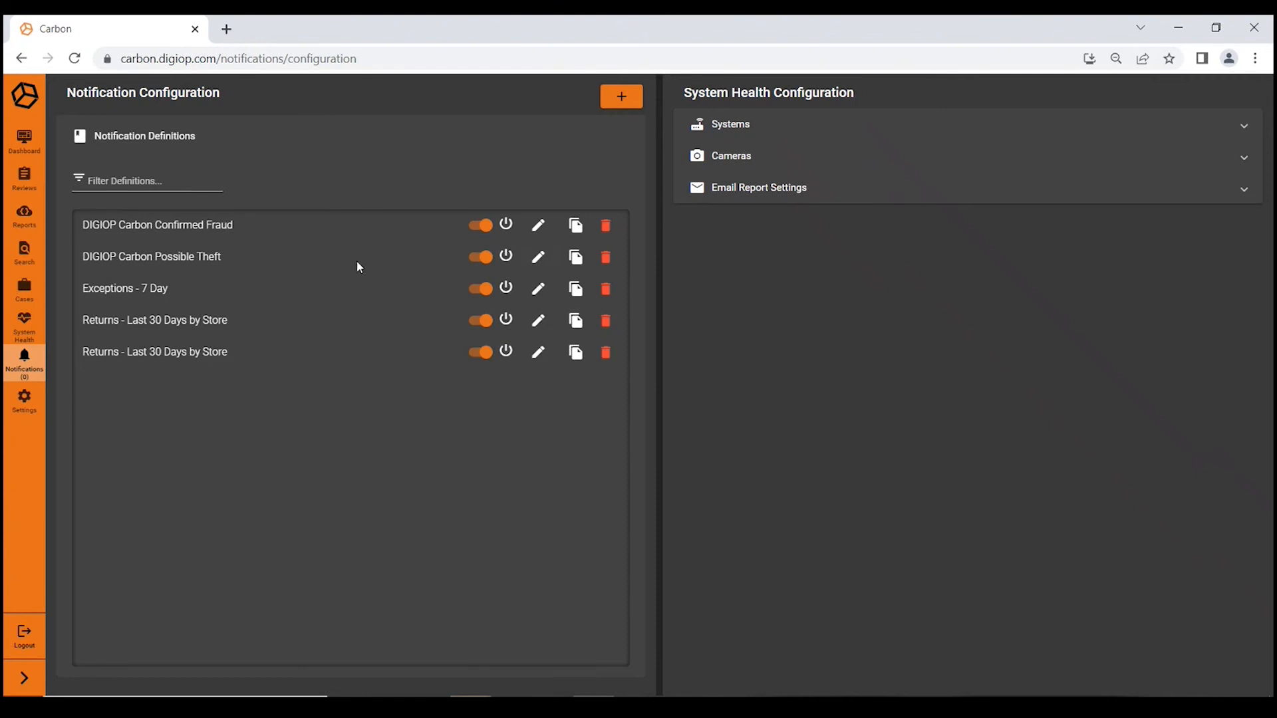
mouse_move(180, 292)
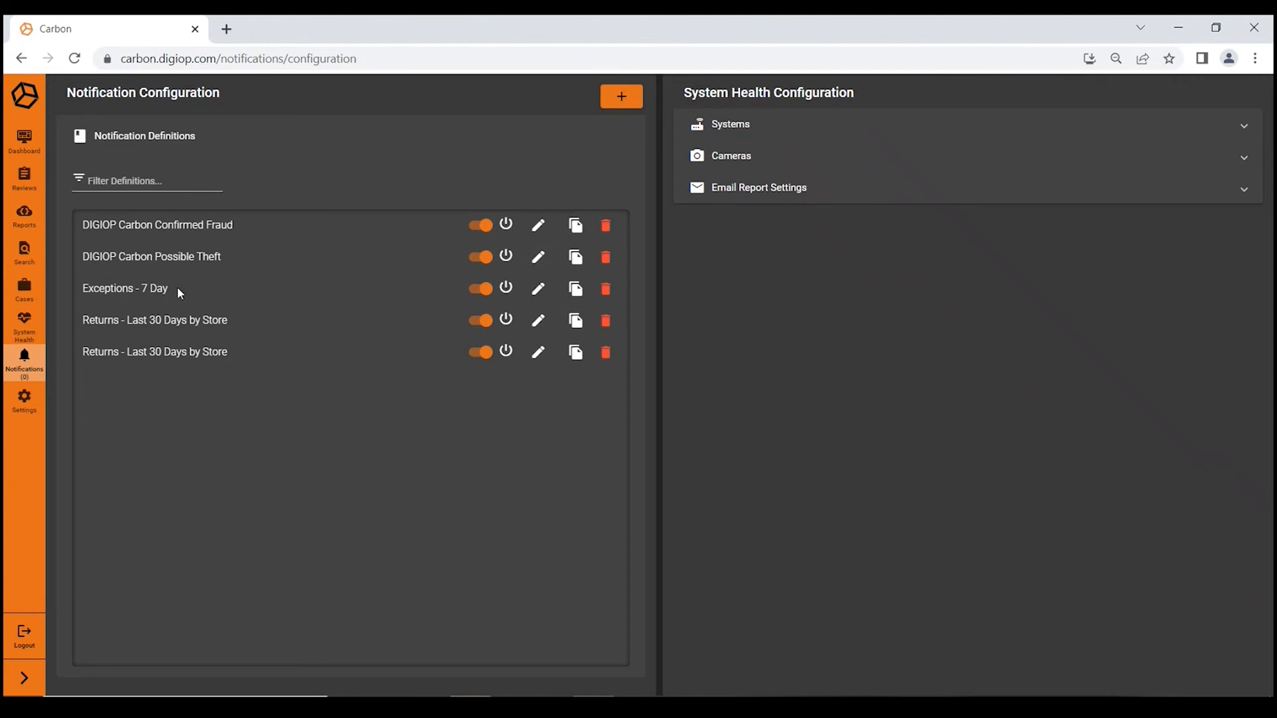
mouse_move(238, 327)
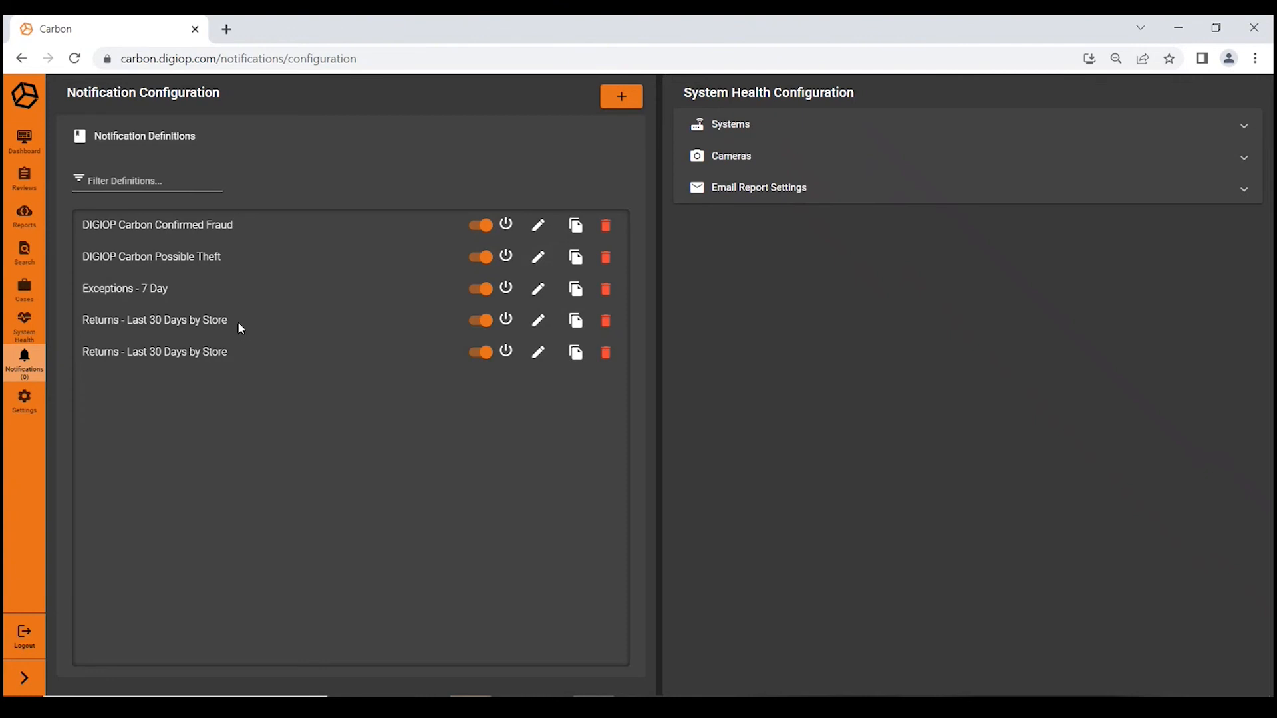
mouse_move(250, 392)
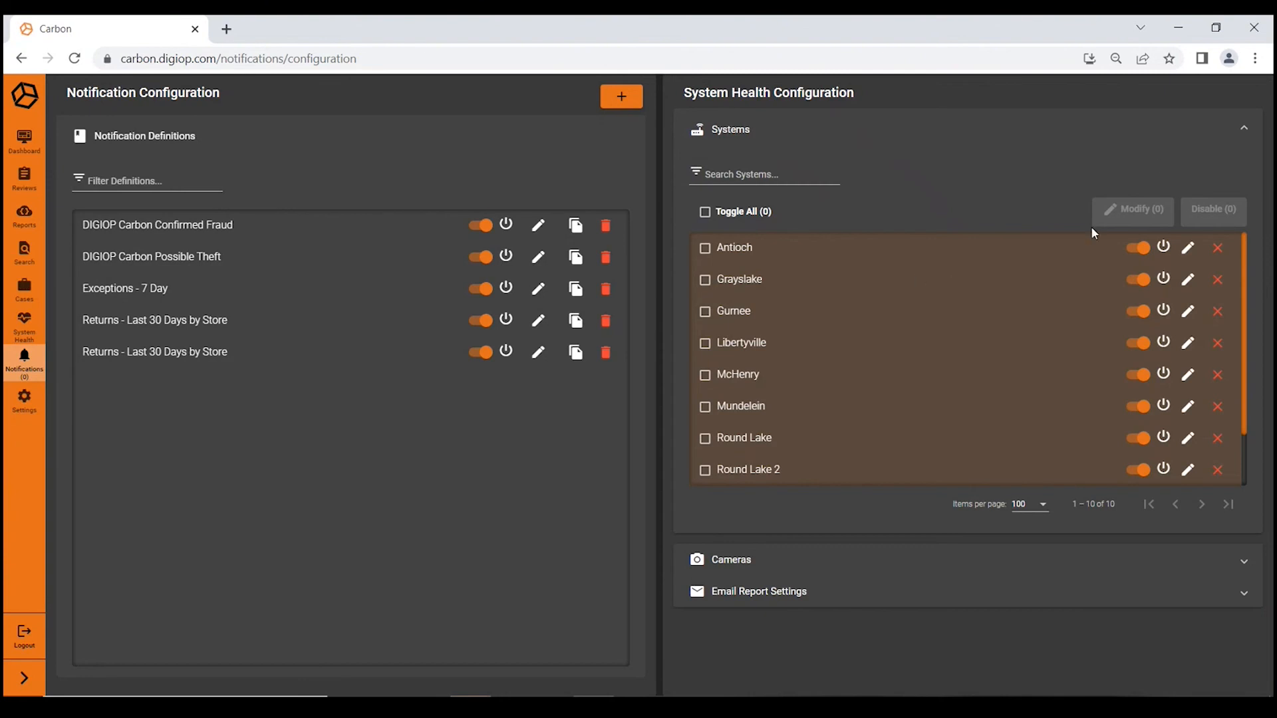
mouse_move(1248, 132)
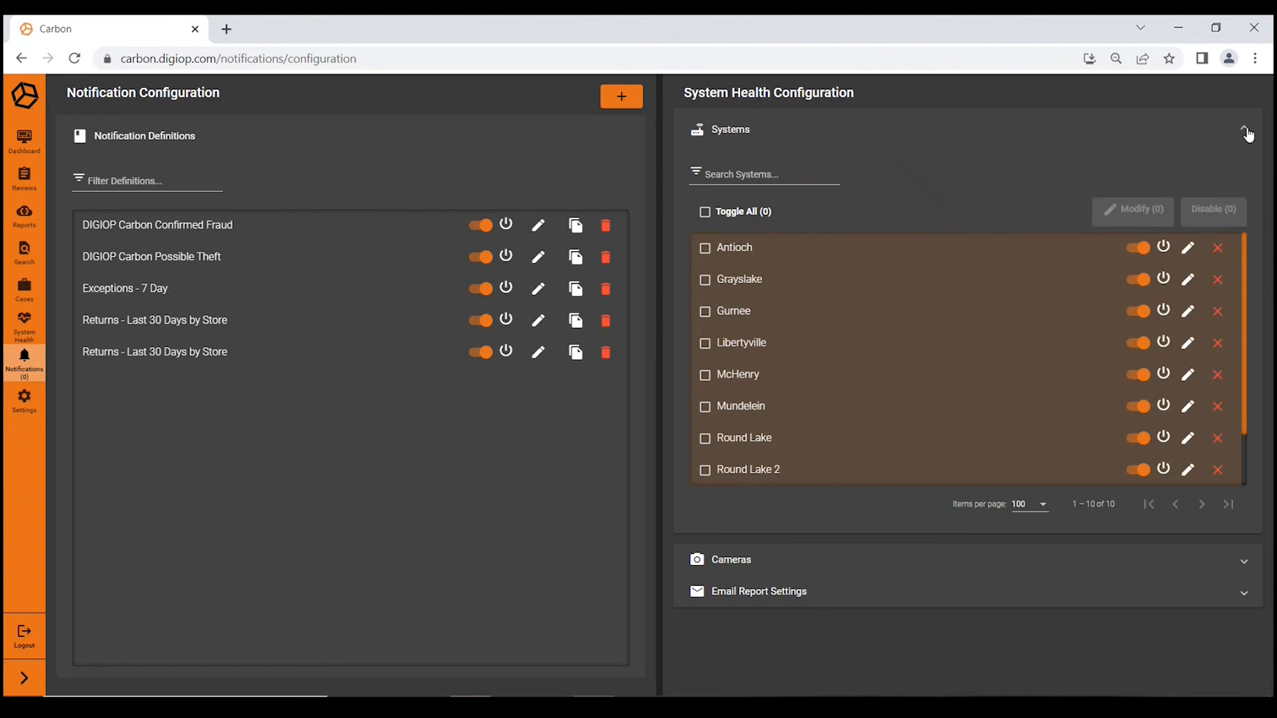
click(1246, 129)
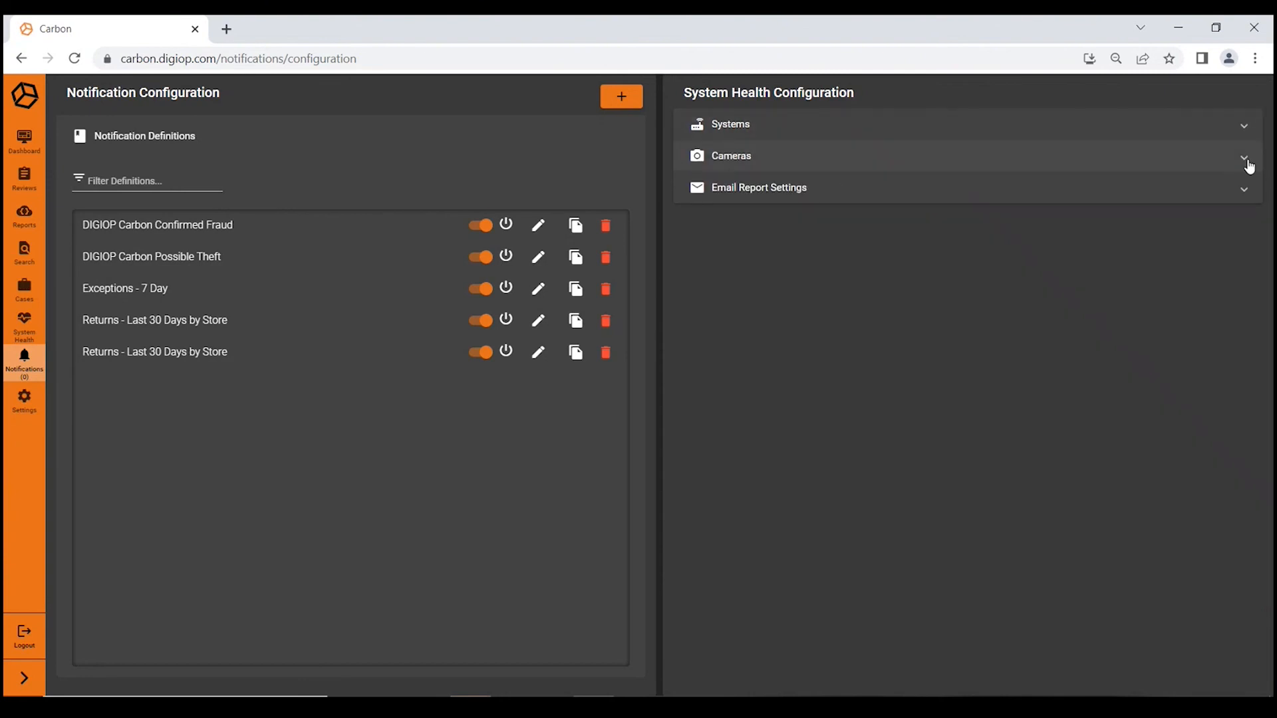
click(1242, 155)
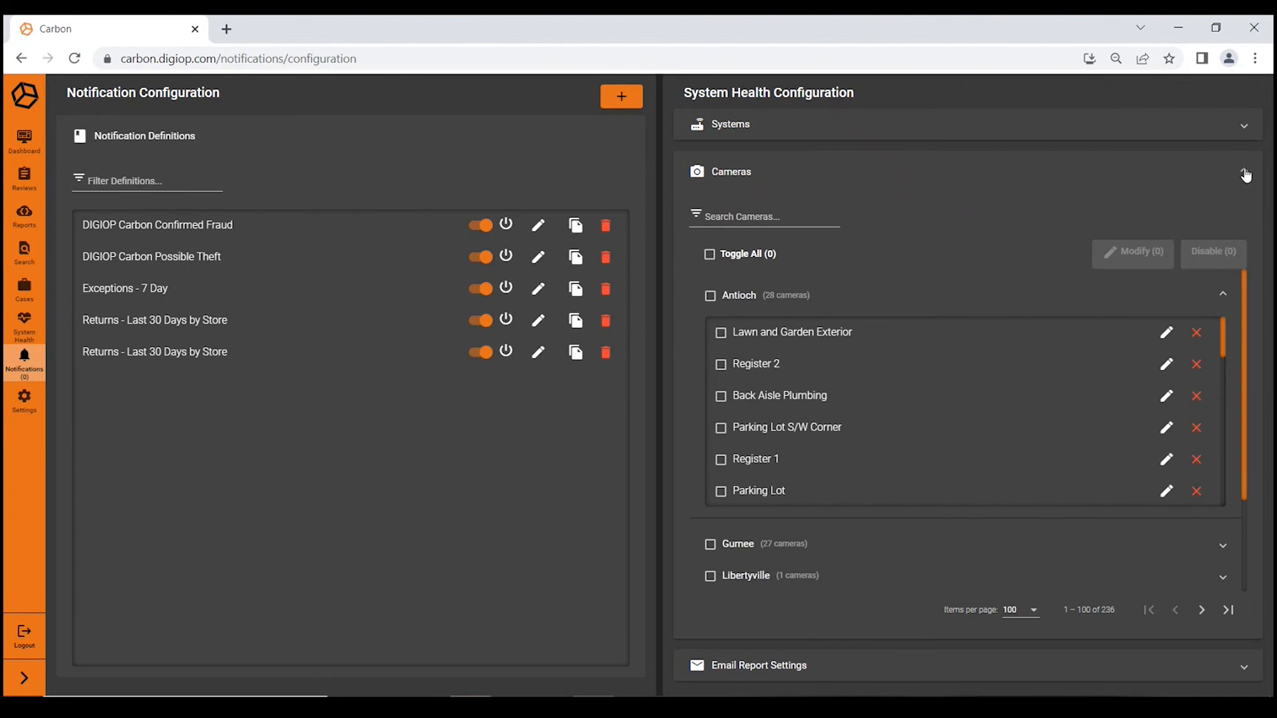
click(1244, 171)
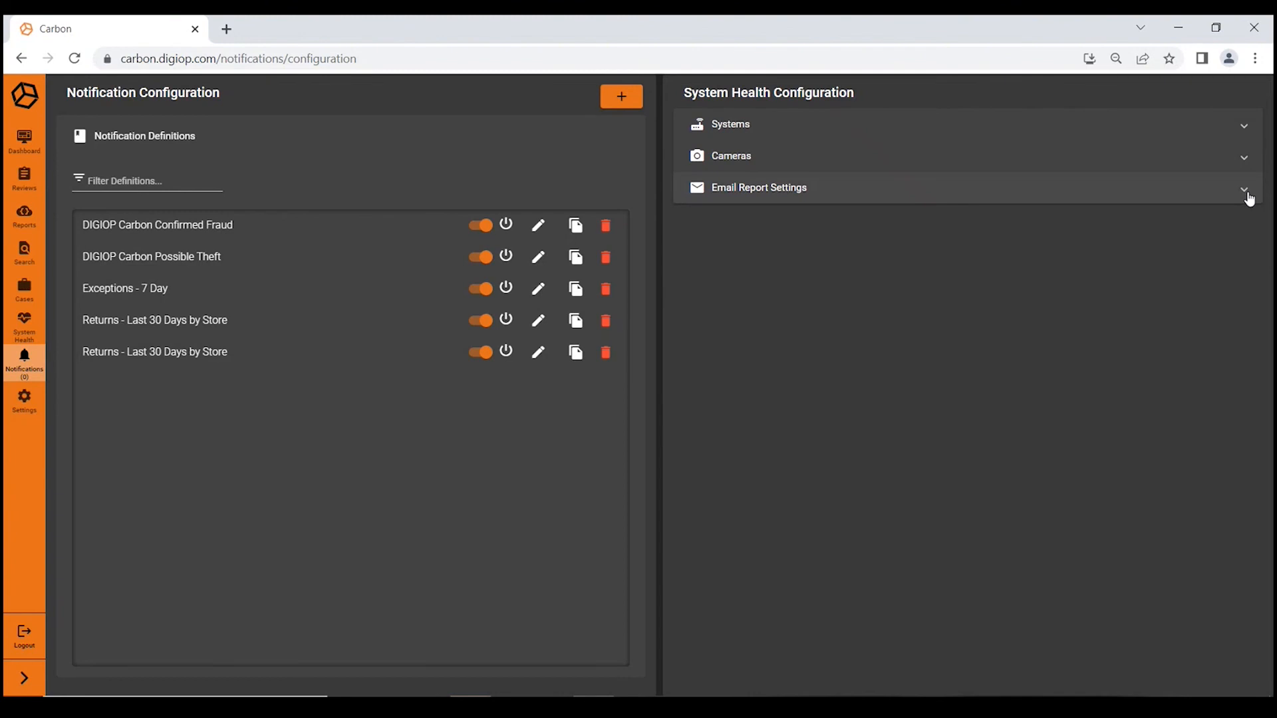
click(757, 188)
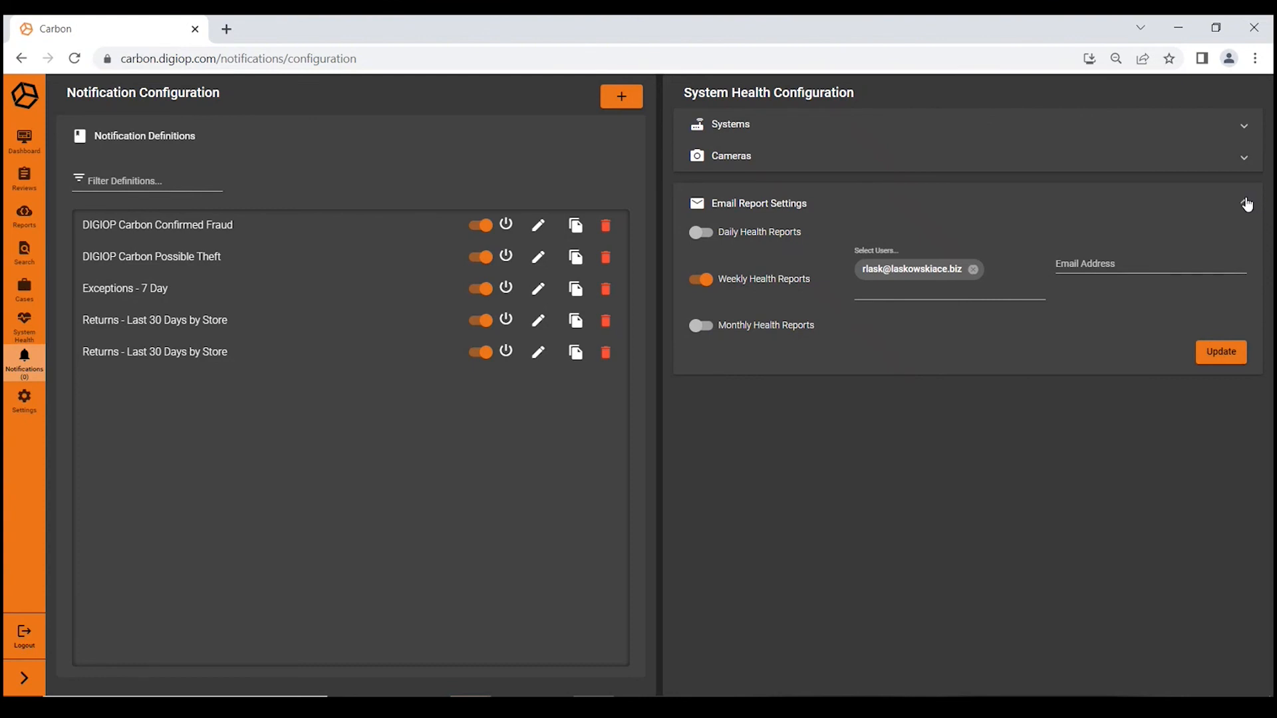
click(1244, 202)
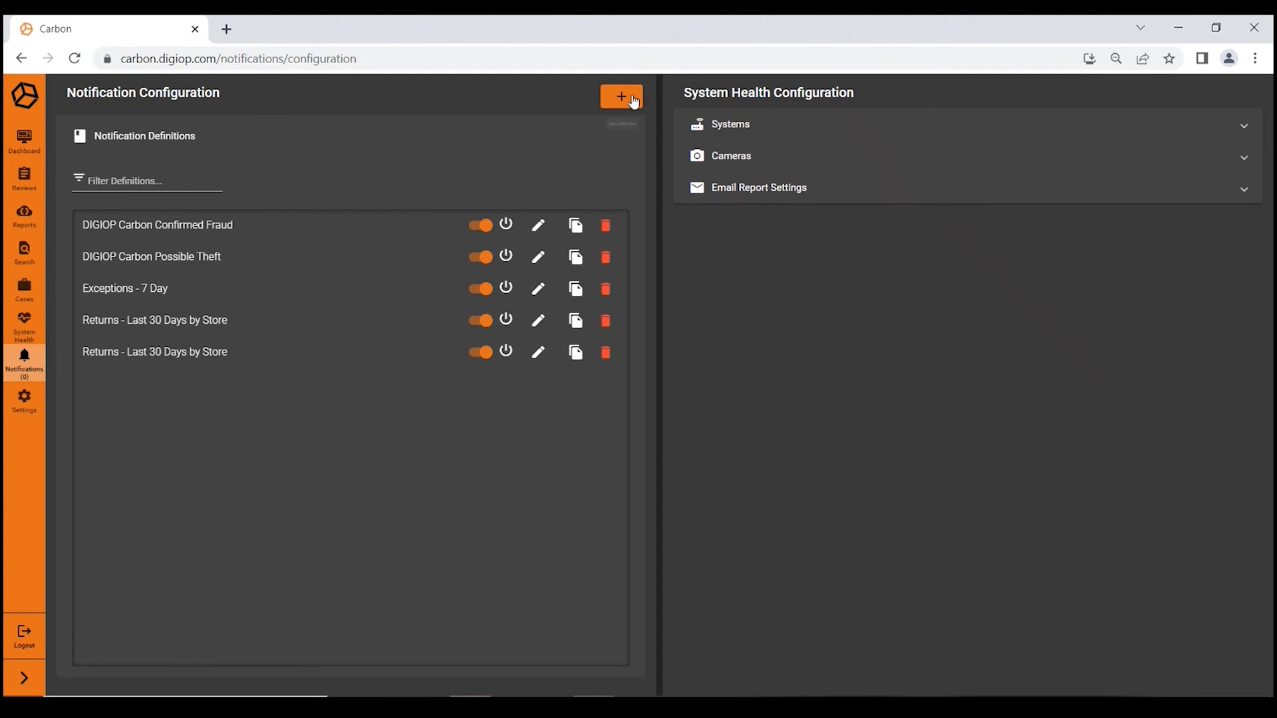
Start a new notification draft and make it fire in real time.
click(621, 96)
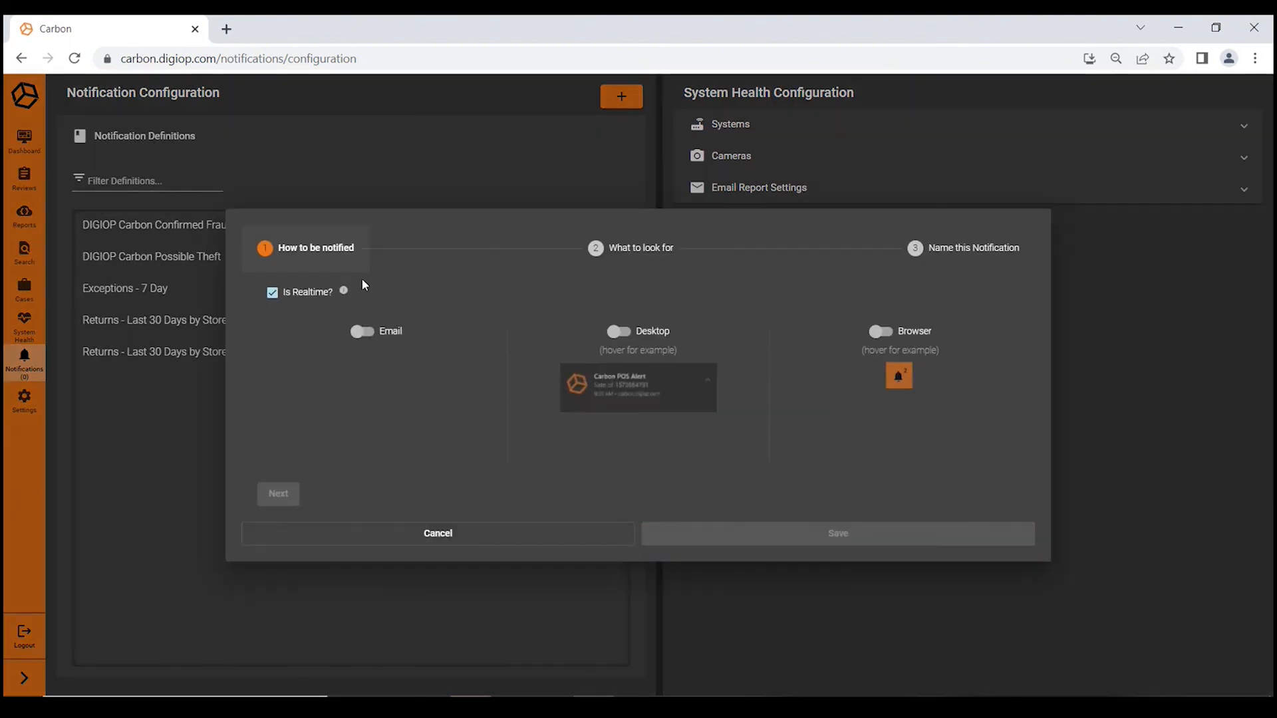
click(272, 291)
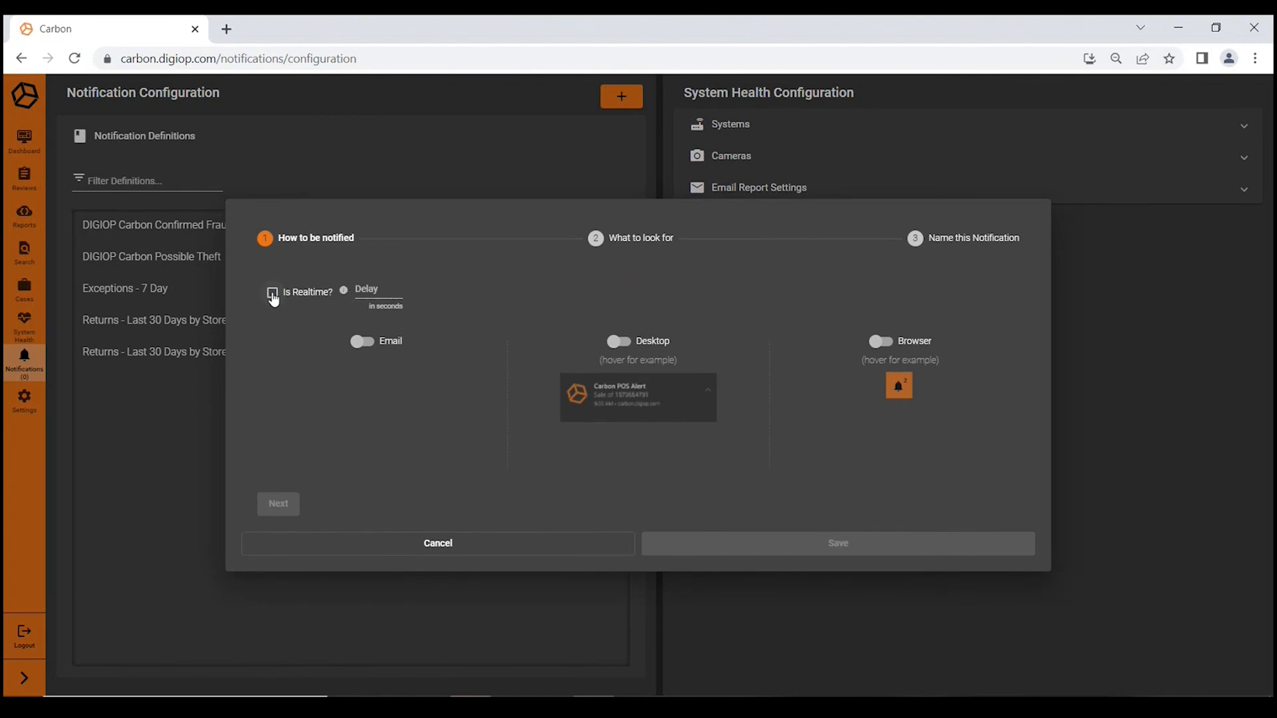
click(271, 292)
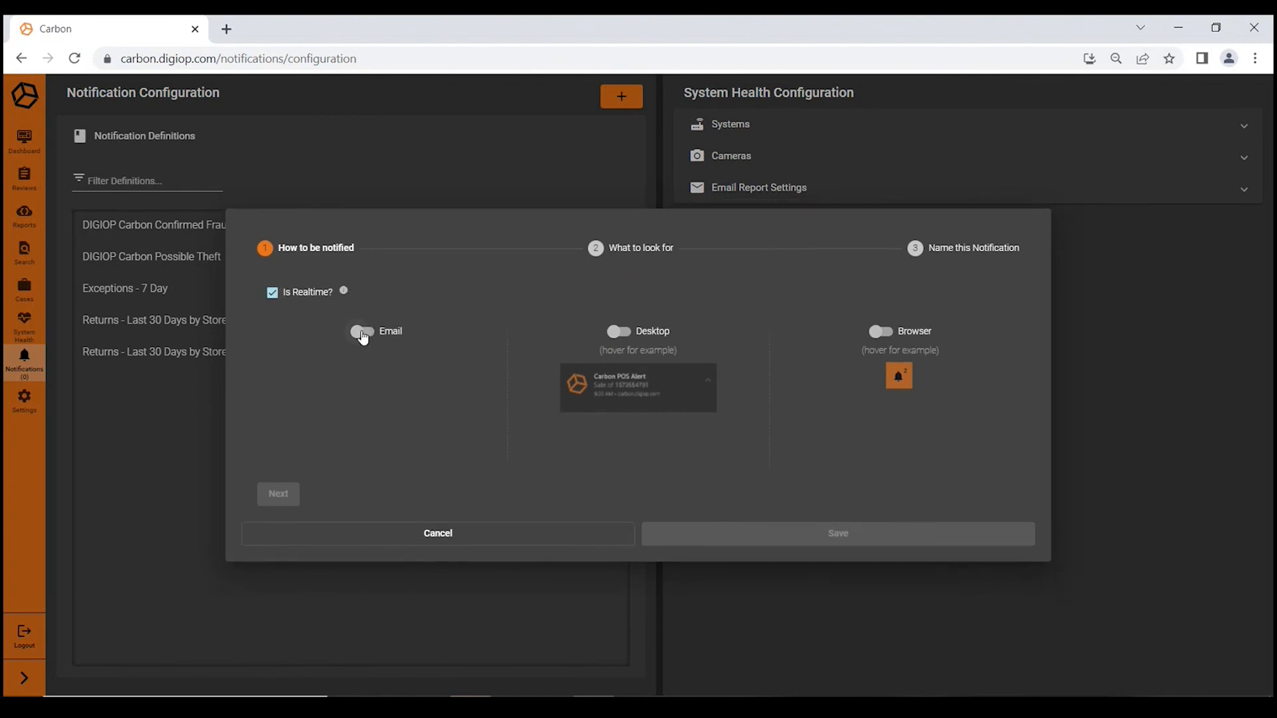
Deliver it by email only (desktop tried and turned off) and advance to the trigger step.
click(361, 334)
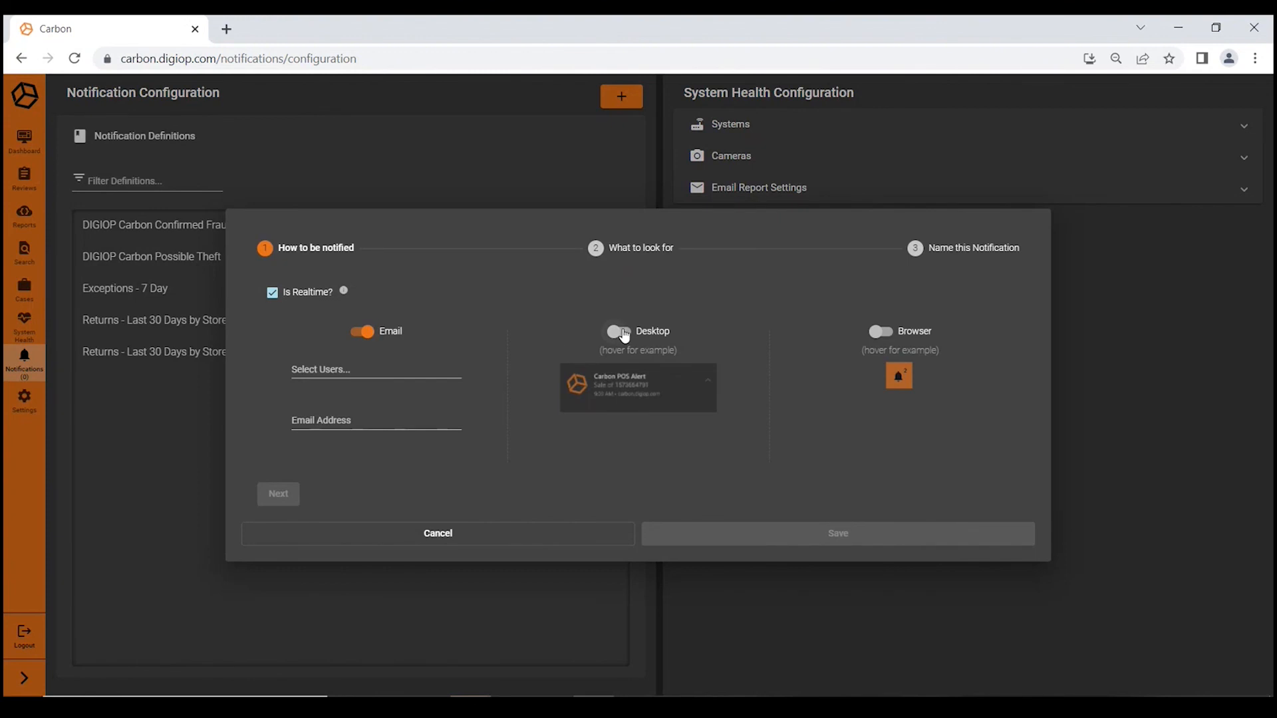
click(619, 332)
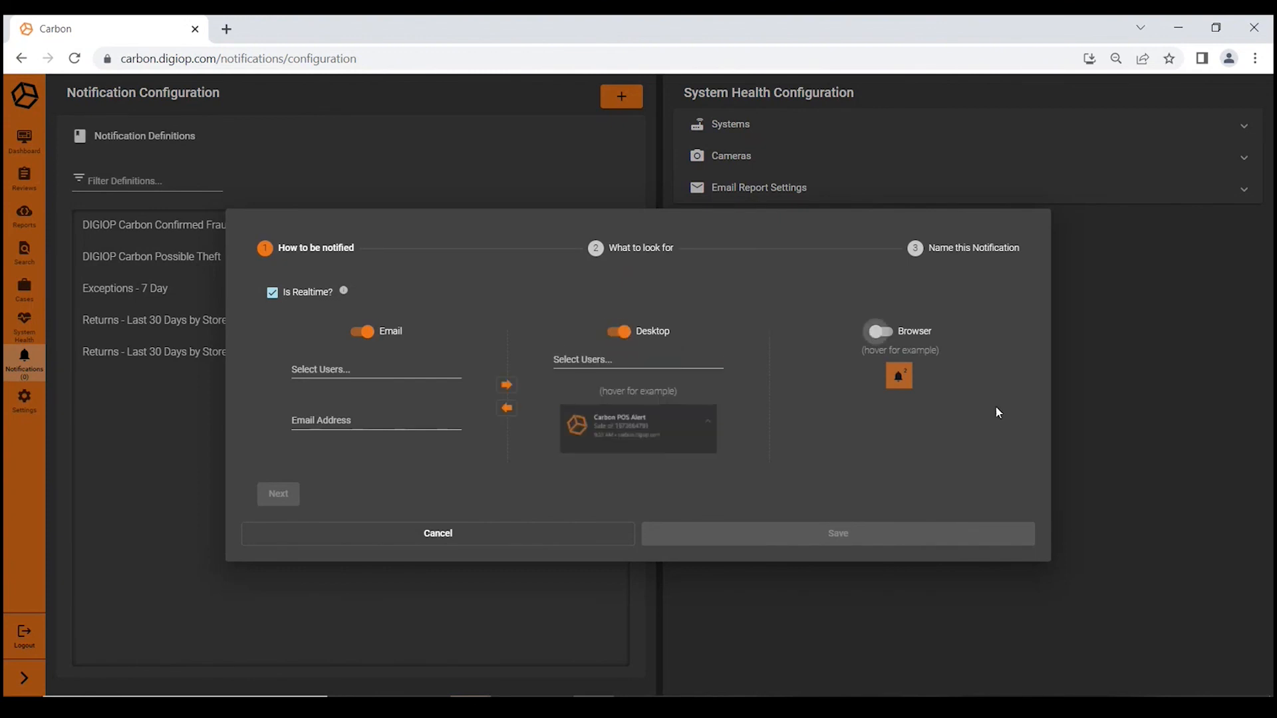
click(879, 331)
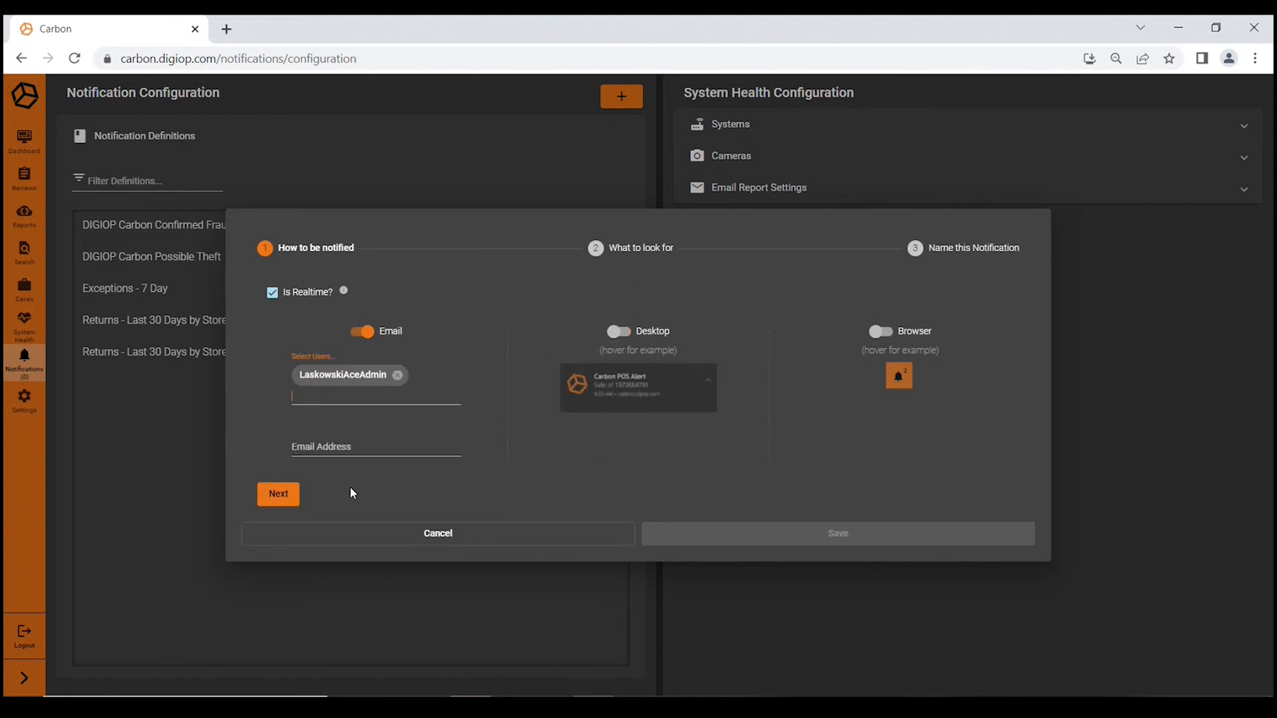
click(278, 494)
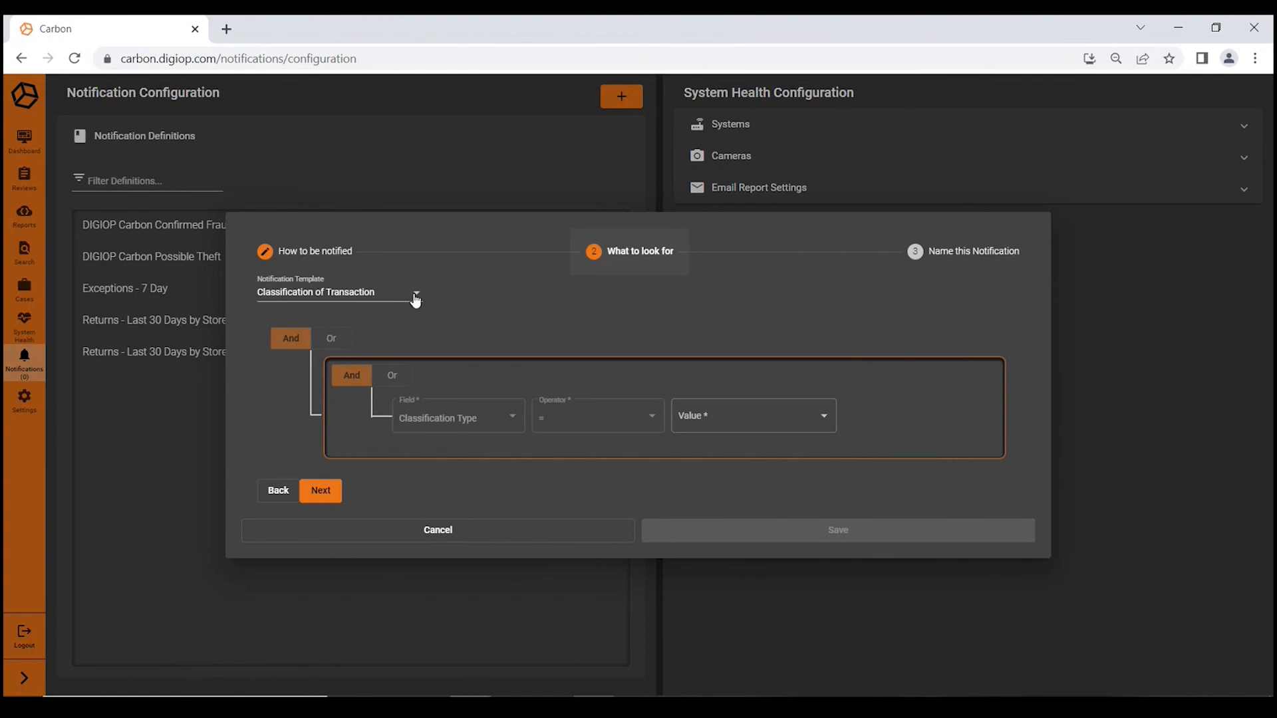
Use the Sales Total Over/Under template with total >= 500 and advance to naming.
click(339, 292)
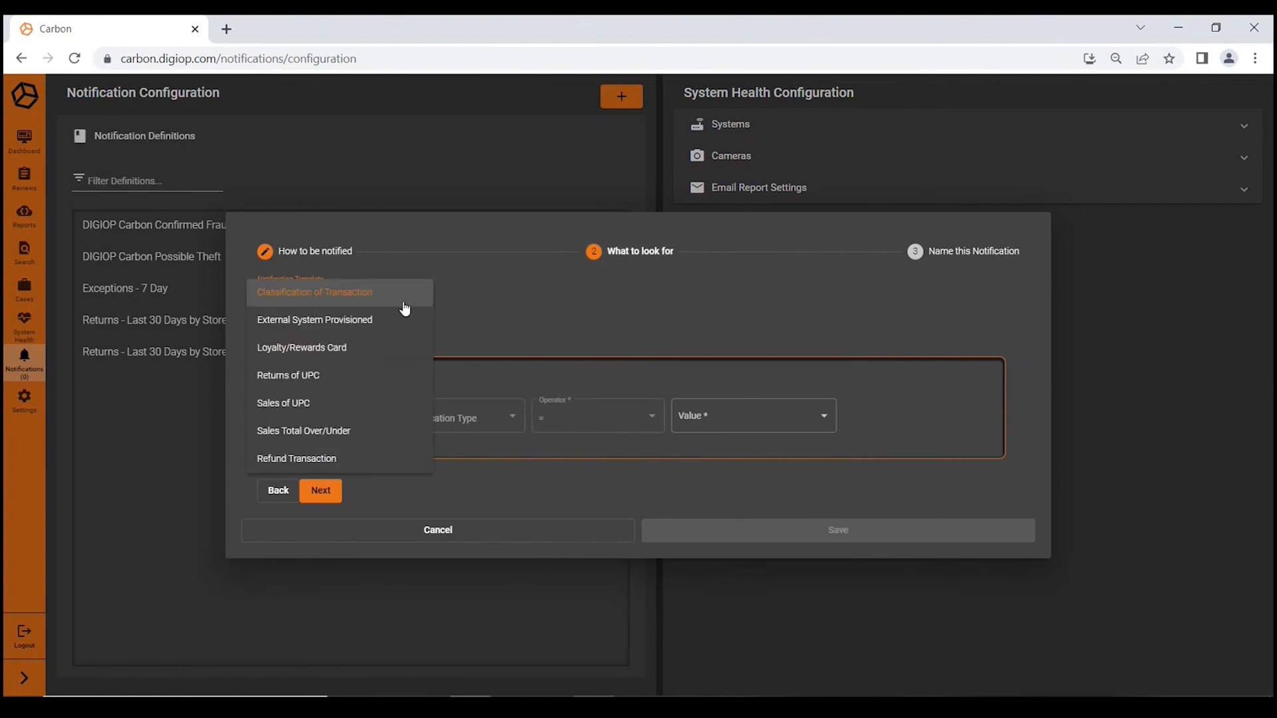
mouse_move(330, 354)
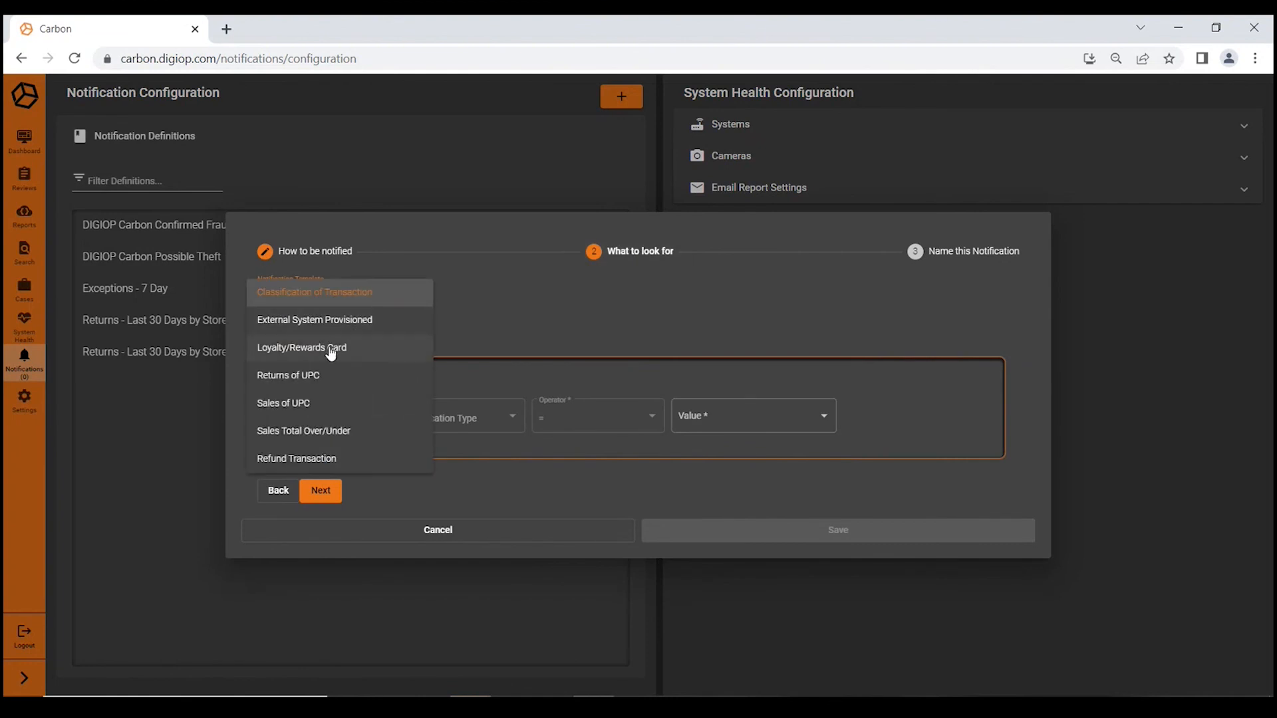
mouse_move(299, 409)
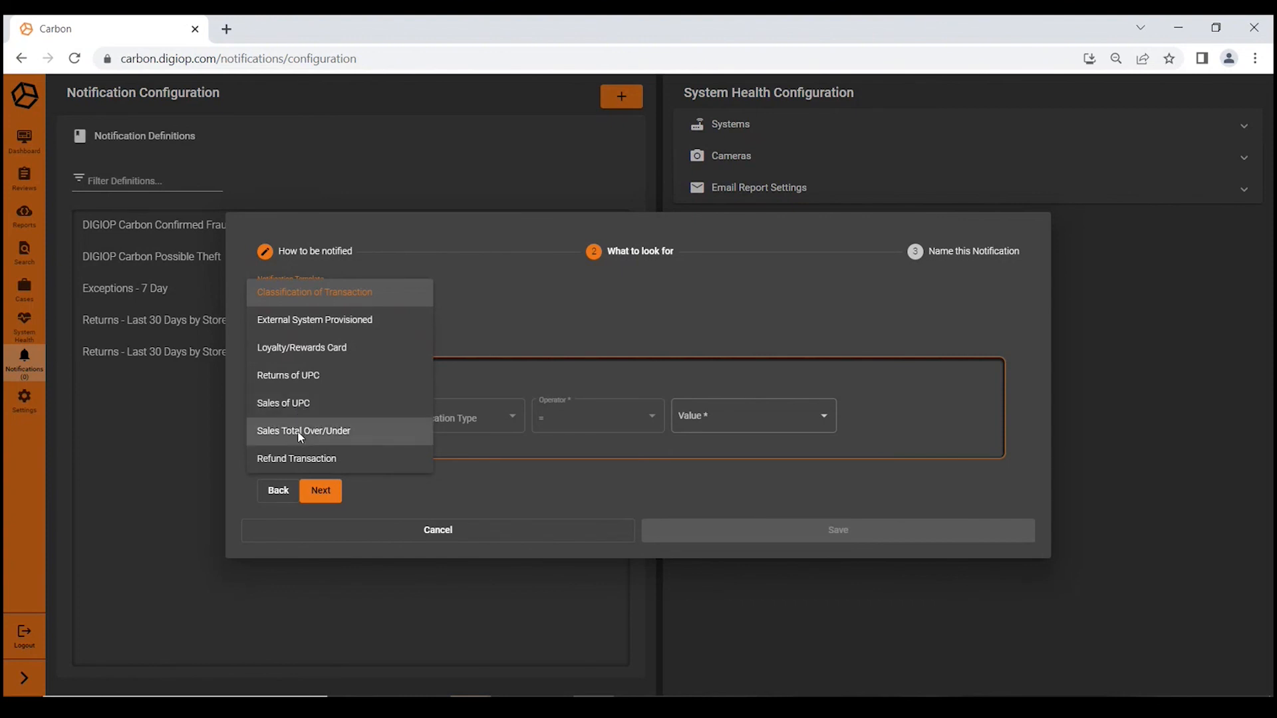
click(303, 430)
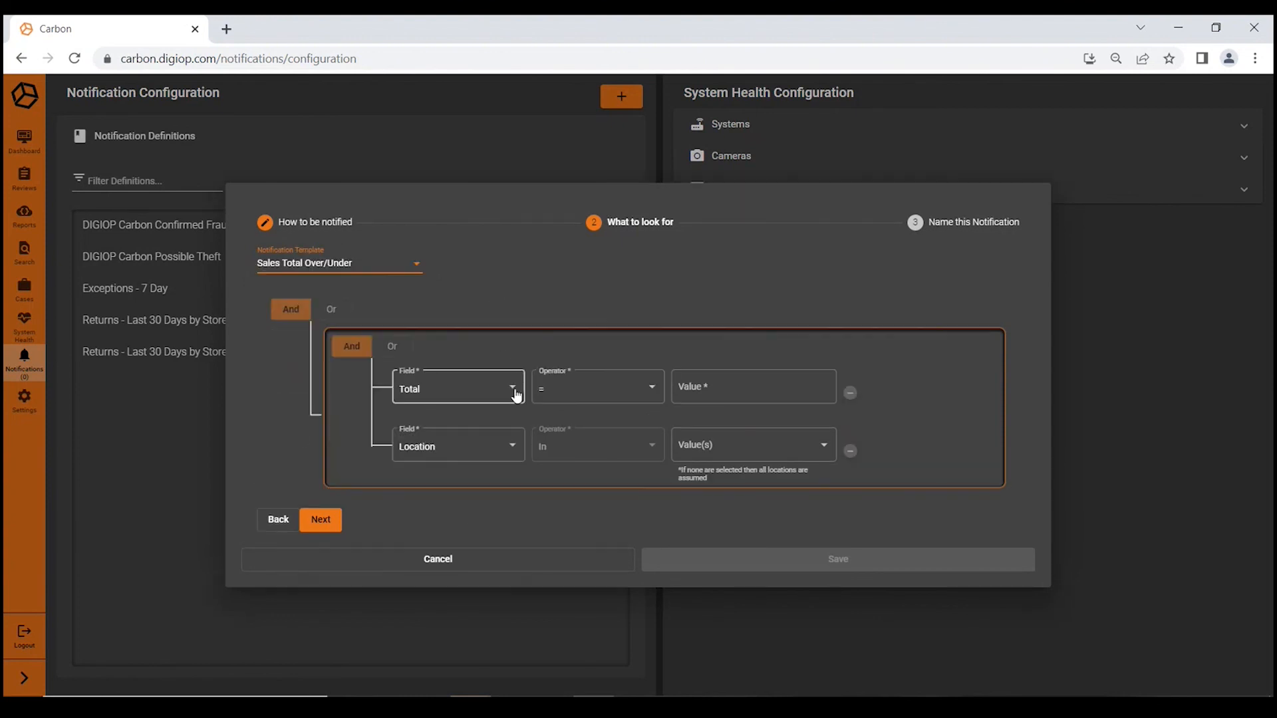
click(597, 387)
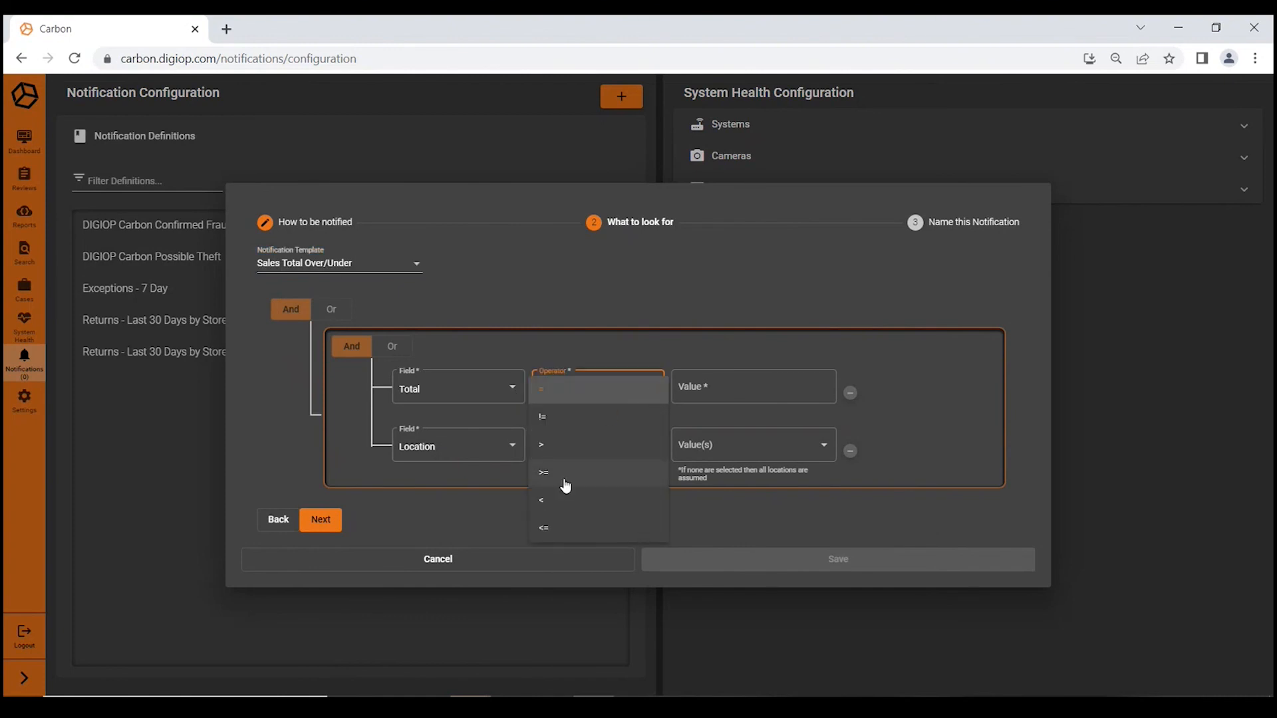
click(543, 472)
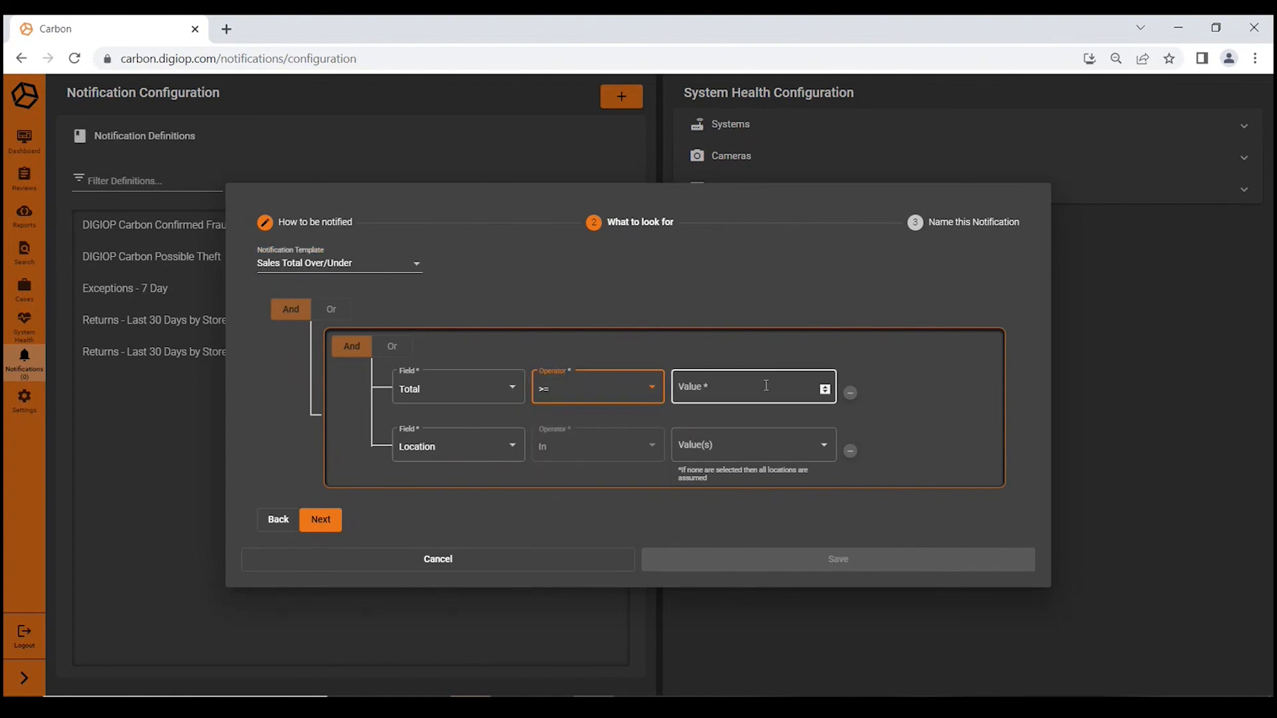
text(500)
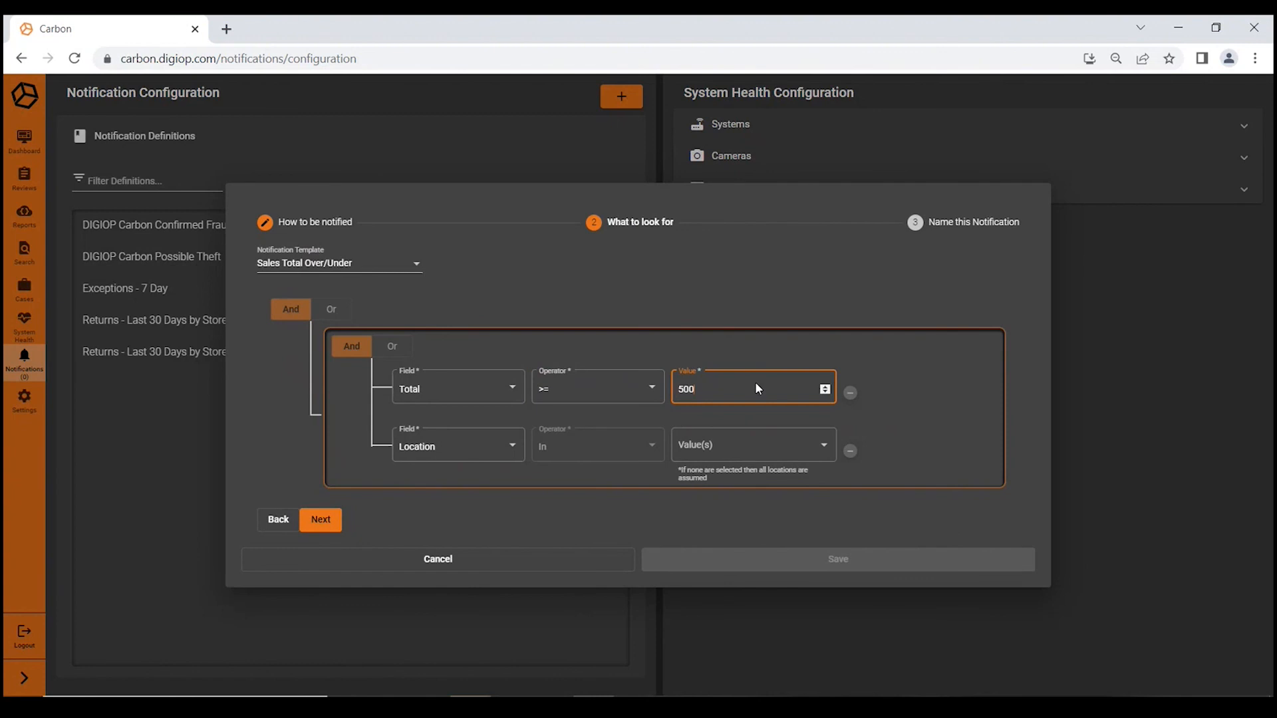
mouse_move(375, 473)
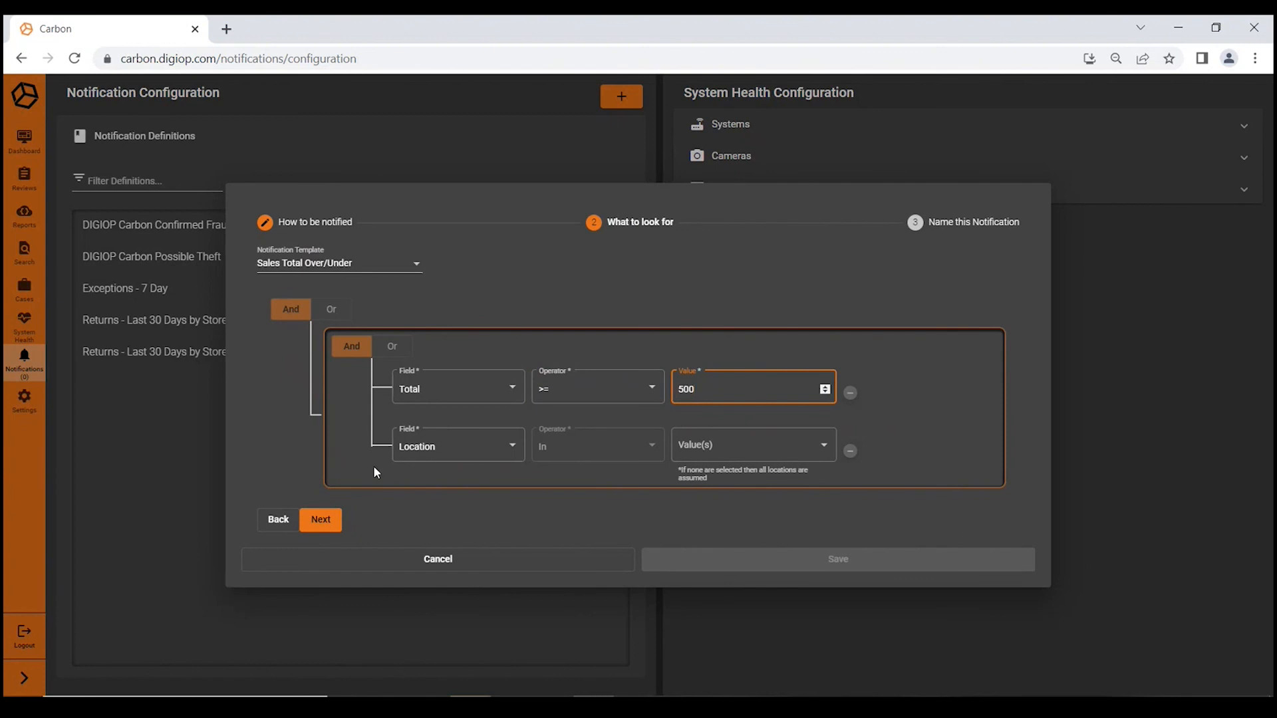
click(321, 520)
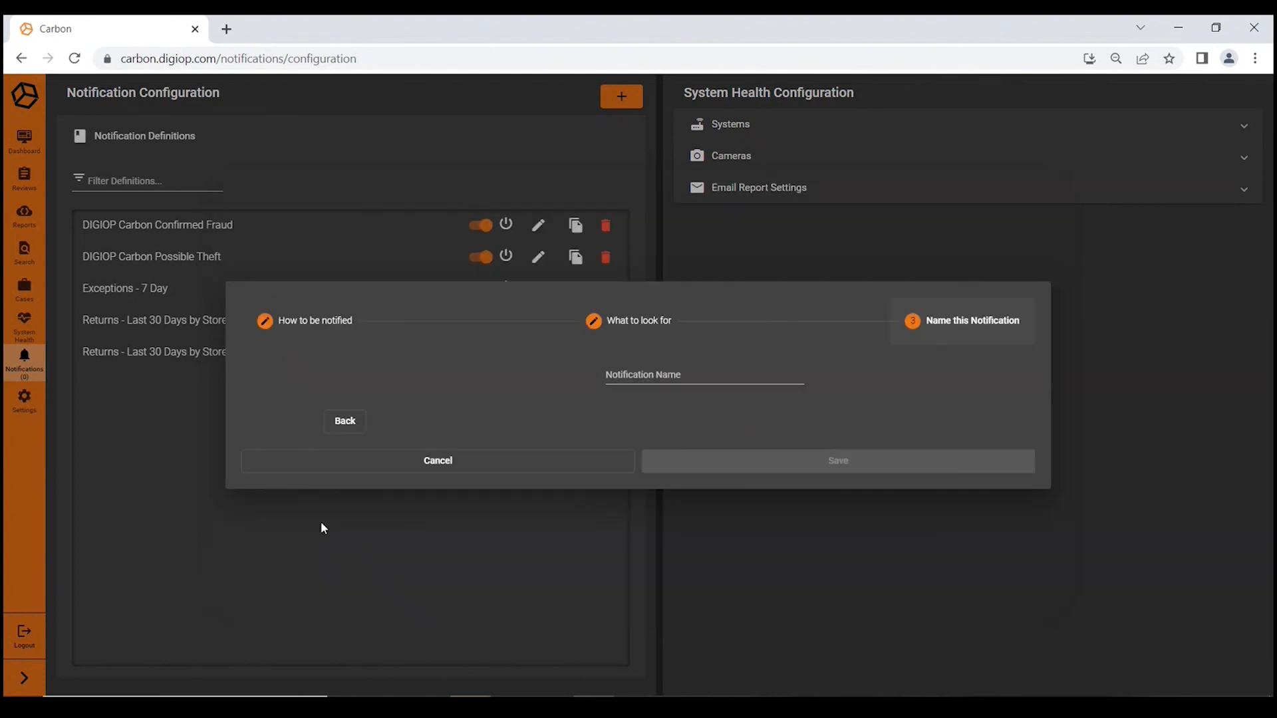
Name the new notification +500.
click(702, 376)
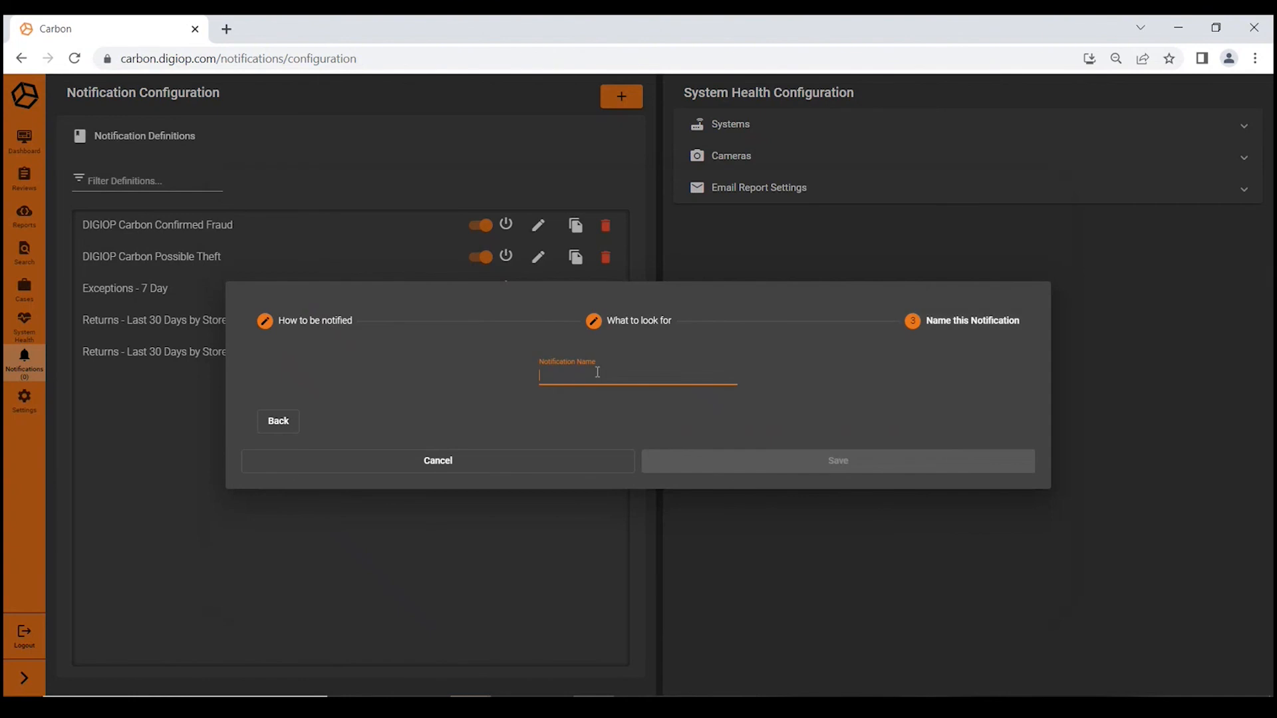
text(+500)
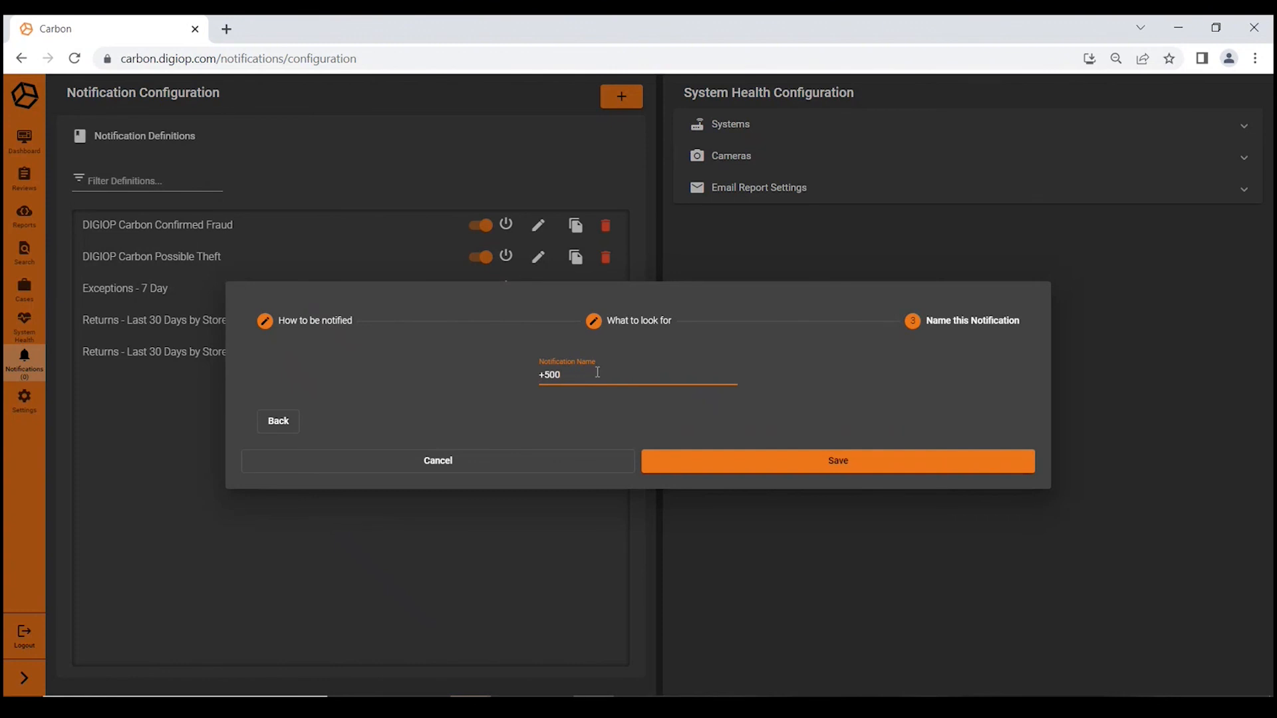
mouse_move(806, 446)
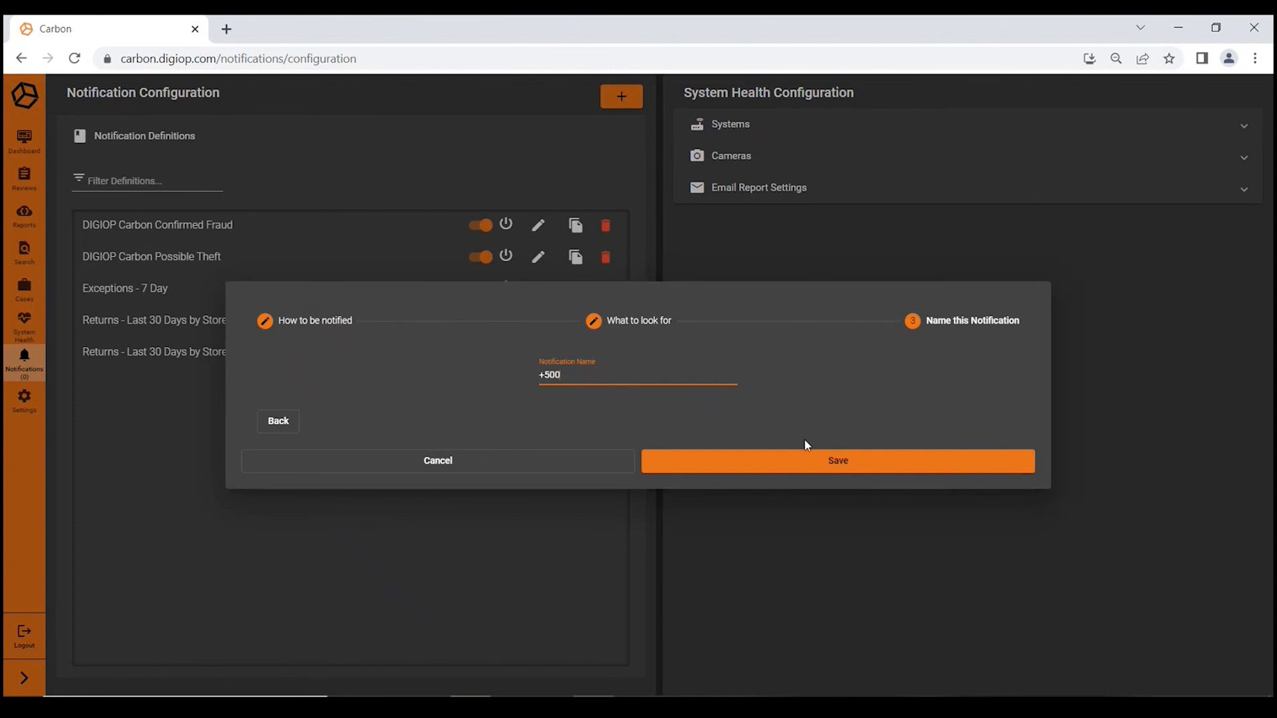
mouse_move(478, 424)
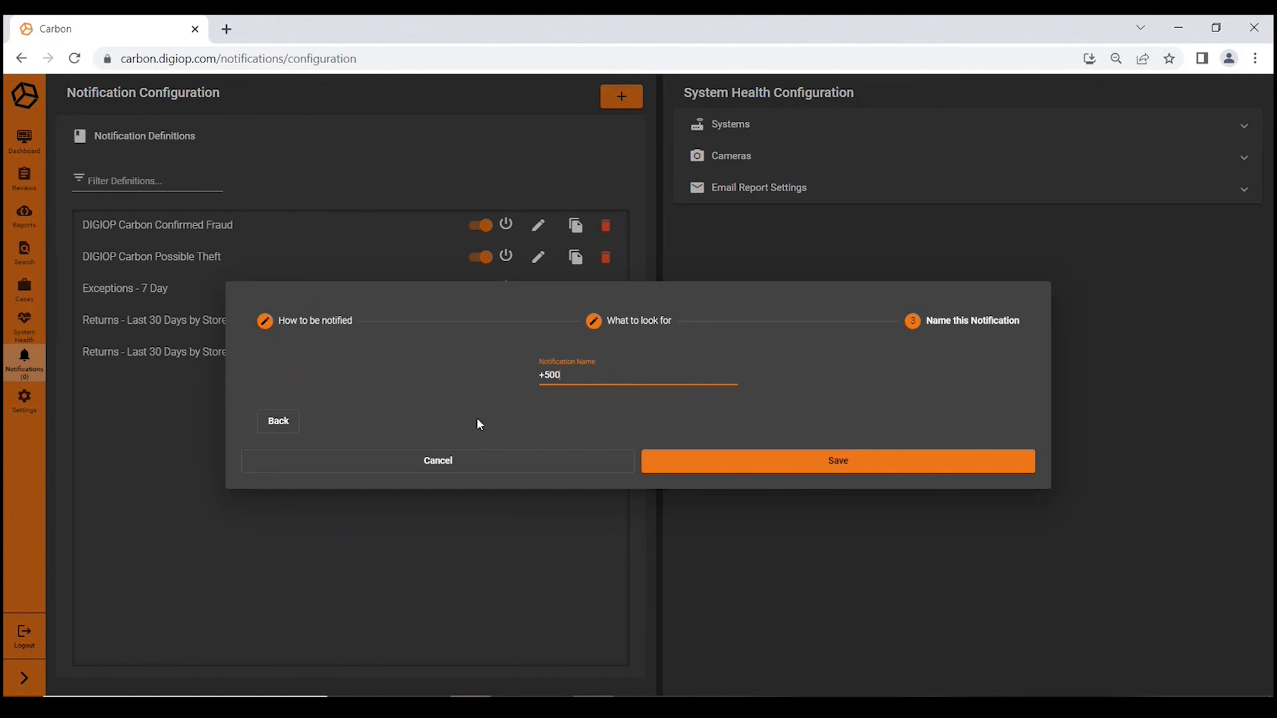
mouse_move(419, 463)
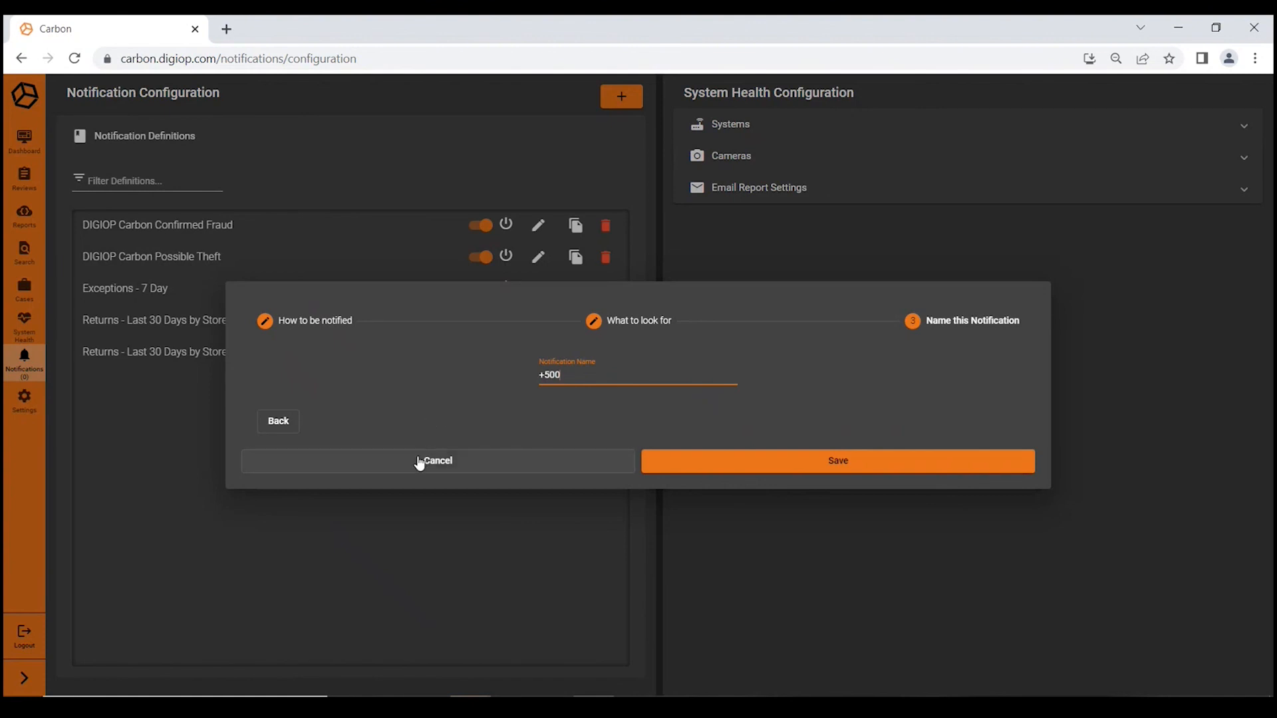
Cancel the +500 draft and confirm discarding the unsaved changes.
click(438, 460)
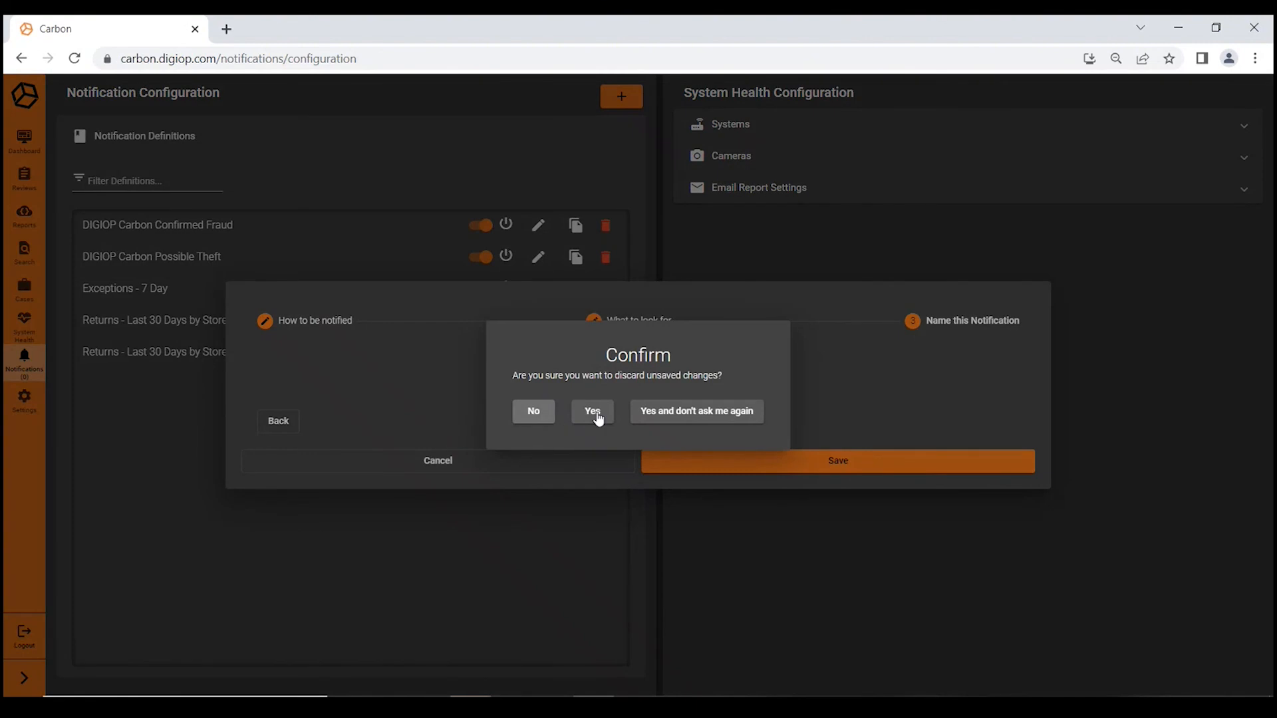
click(590, 411)
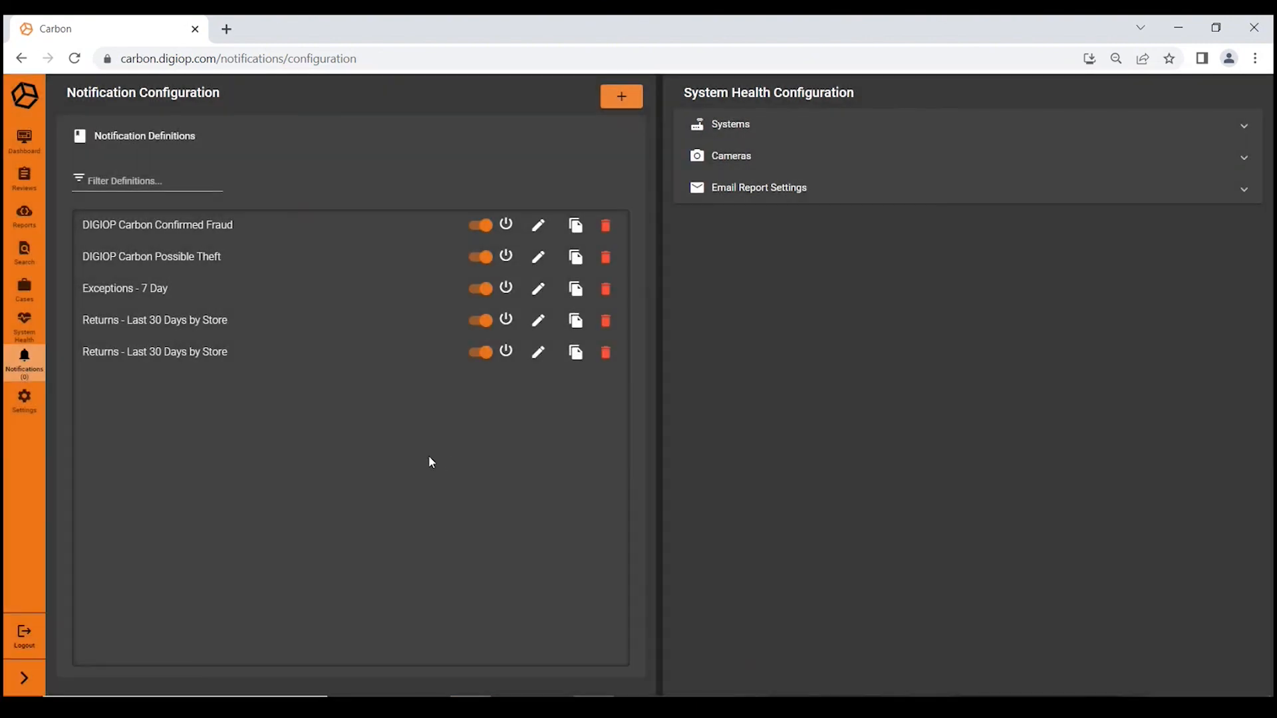
mouse_move(448, 457)
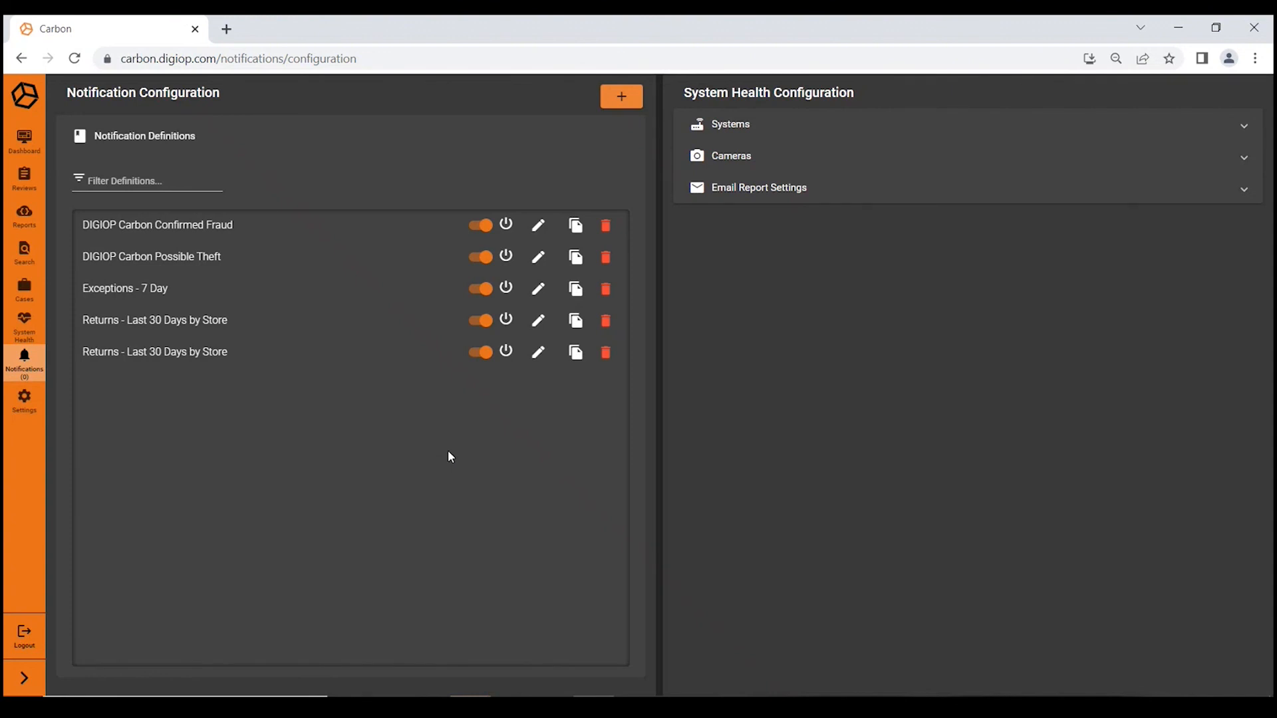